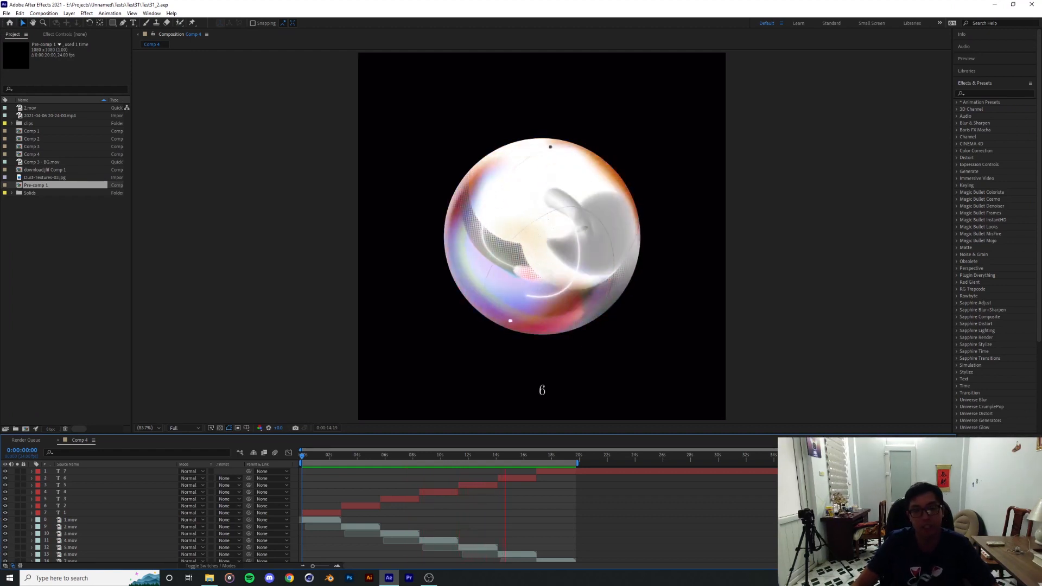
# Step: Draw a curved Pen-tool path as a new shape layer in Comp 5
pyautogui.click(68, 13)
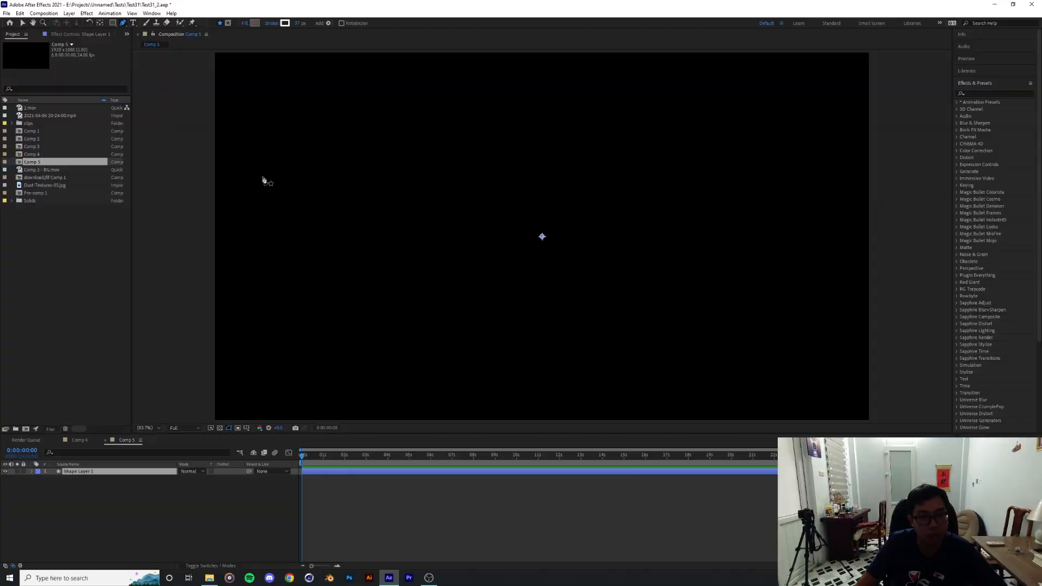
pyautogui.moveTo(264, 177); pyautogui.dragTo(821, 306)
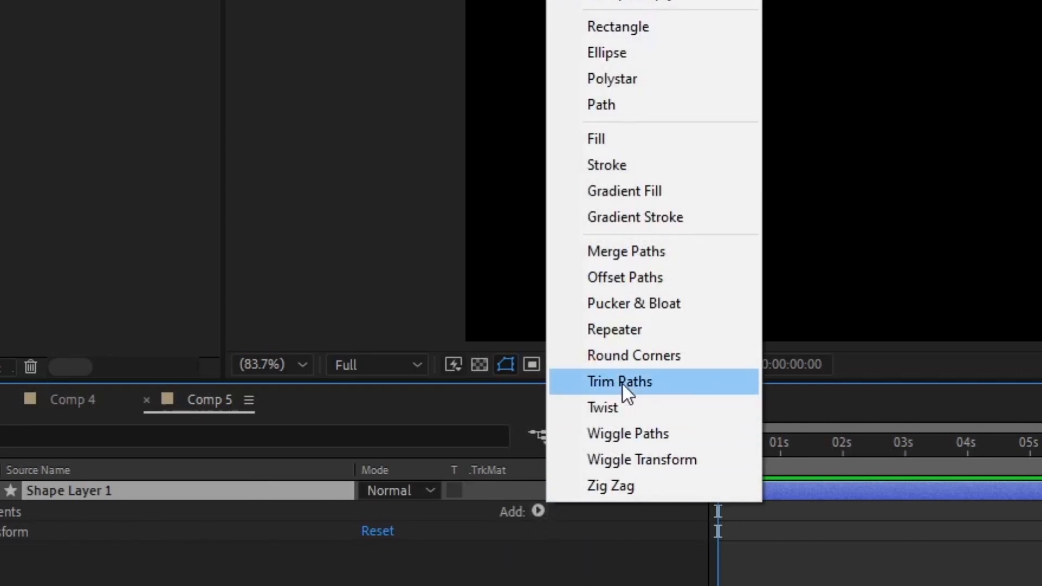
# Step: Add a Trim Paths operation to Shape Layer 1 and reveal Shape 1's parts
pyautogui.click(619, 381)
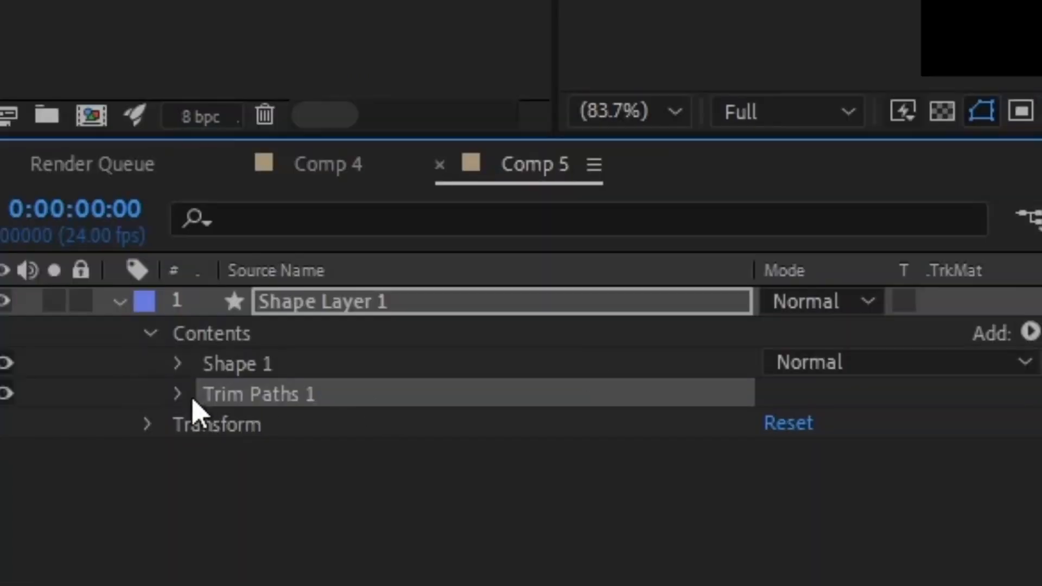
pyautogui.click(177, 394)
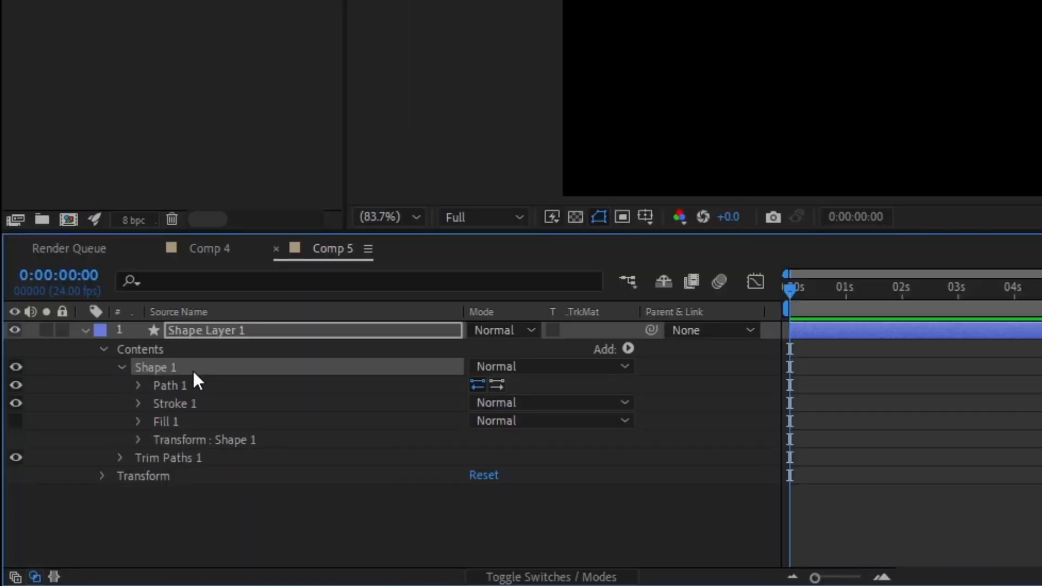
# Step: Taper Stroke 1 by adjusting its Start Length so the white curve thins at its beginning
pyautogui.click(174, 404)
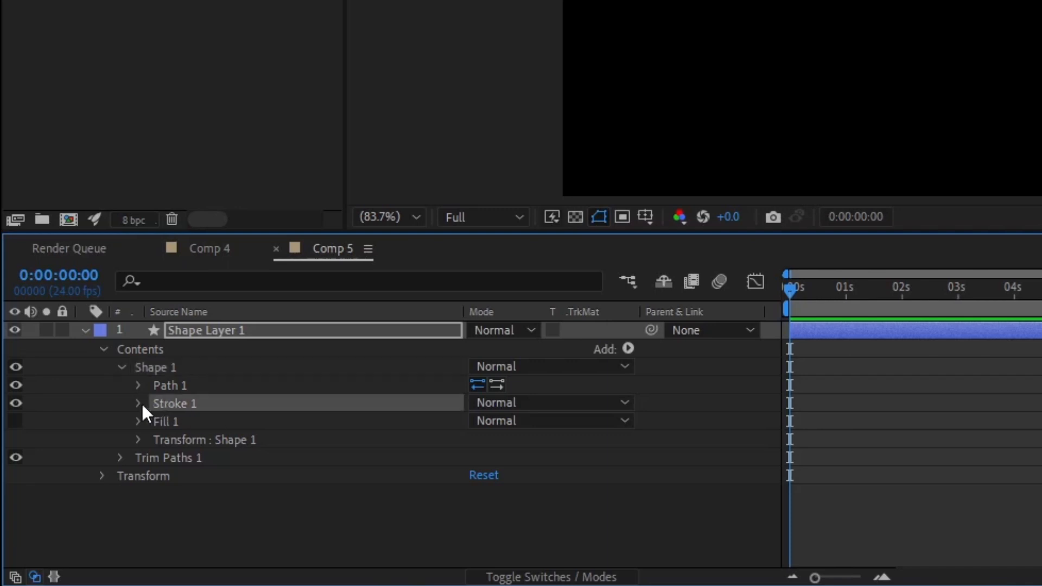
pyautogui.click(137, 403)
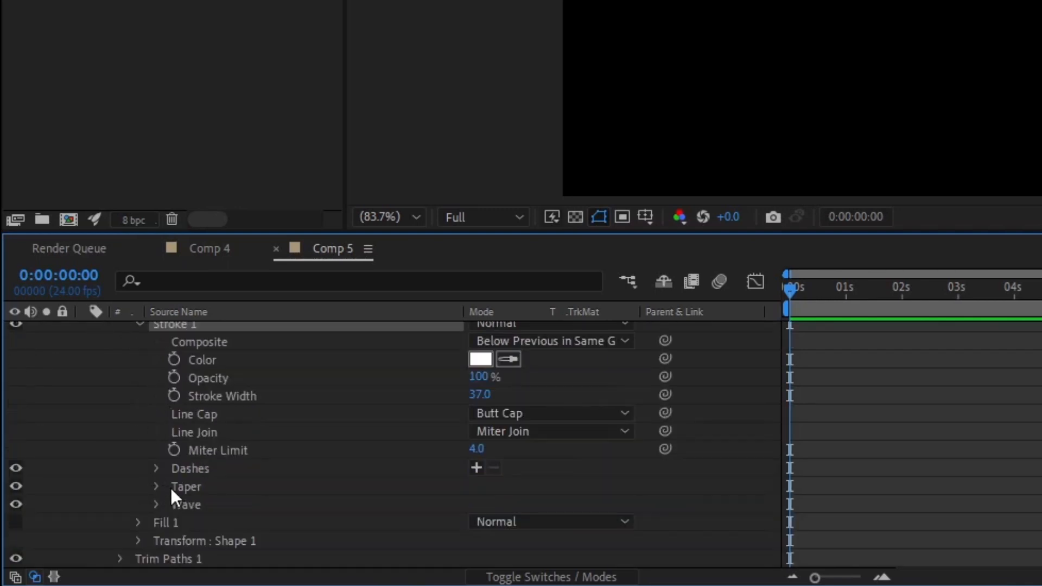
pyautogui.moveTo(184, 491)
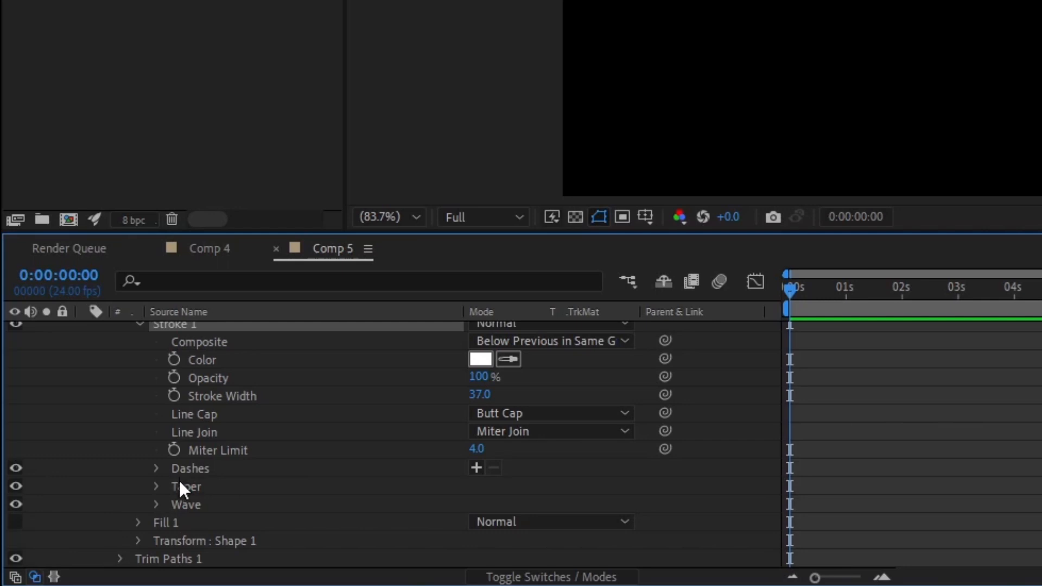
pyautogui.moveTo(185, 493)
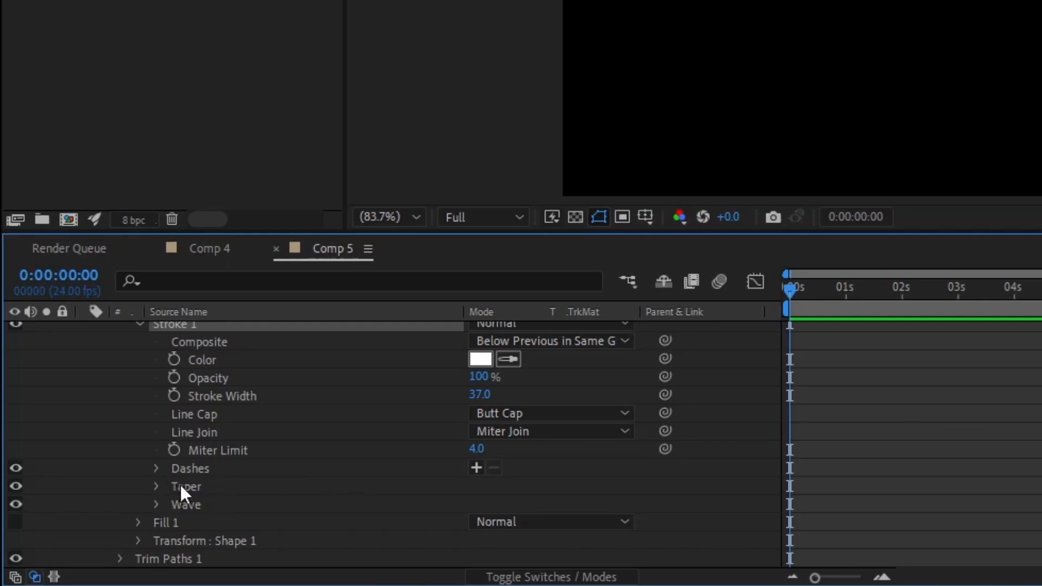
pyautogui.click(156, 486)
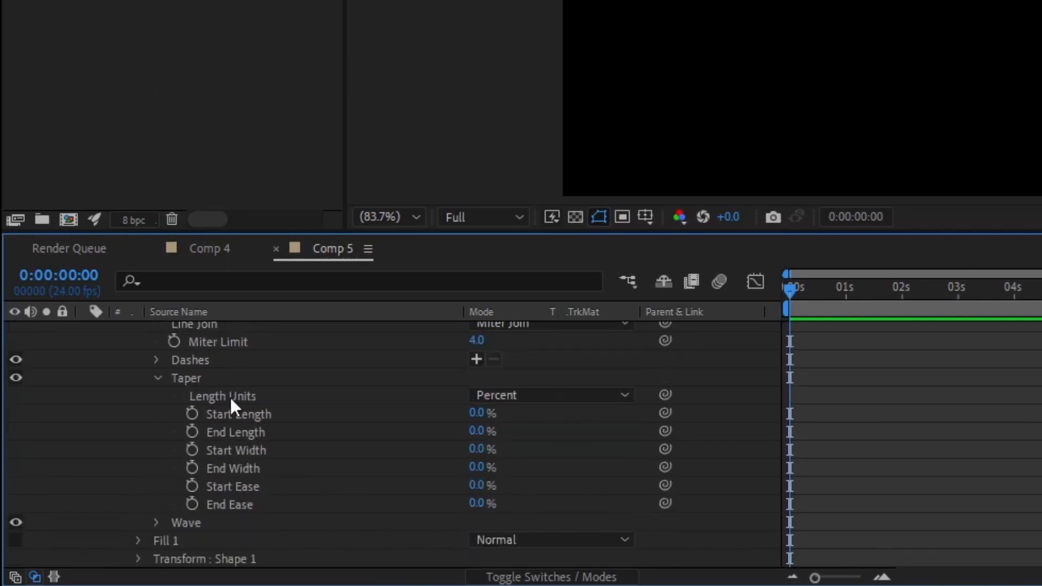
pyautogui.moveTo(272, 450)
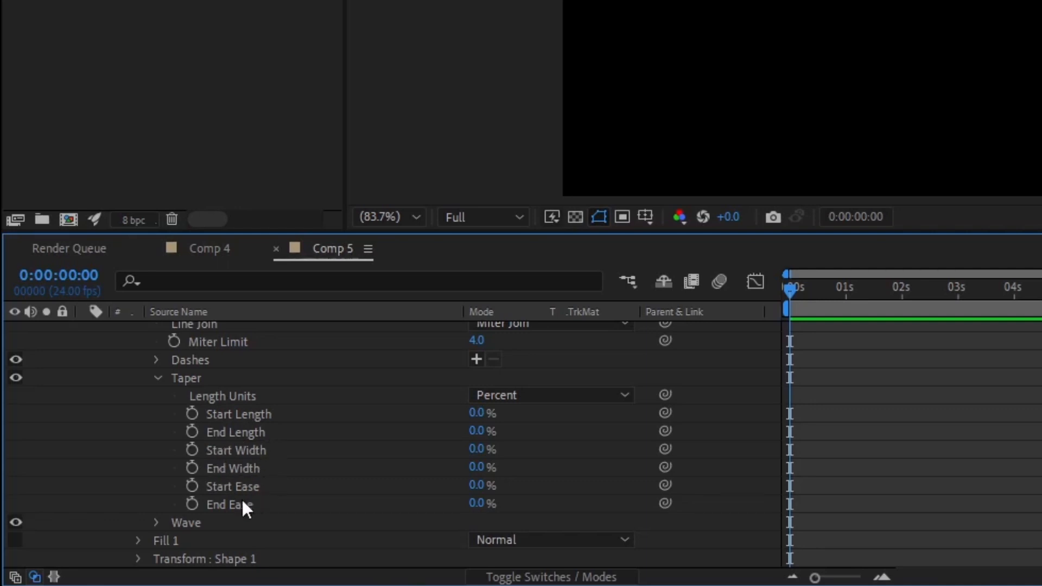
pyautogui.moveTo(299, 457)
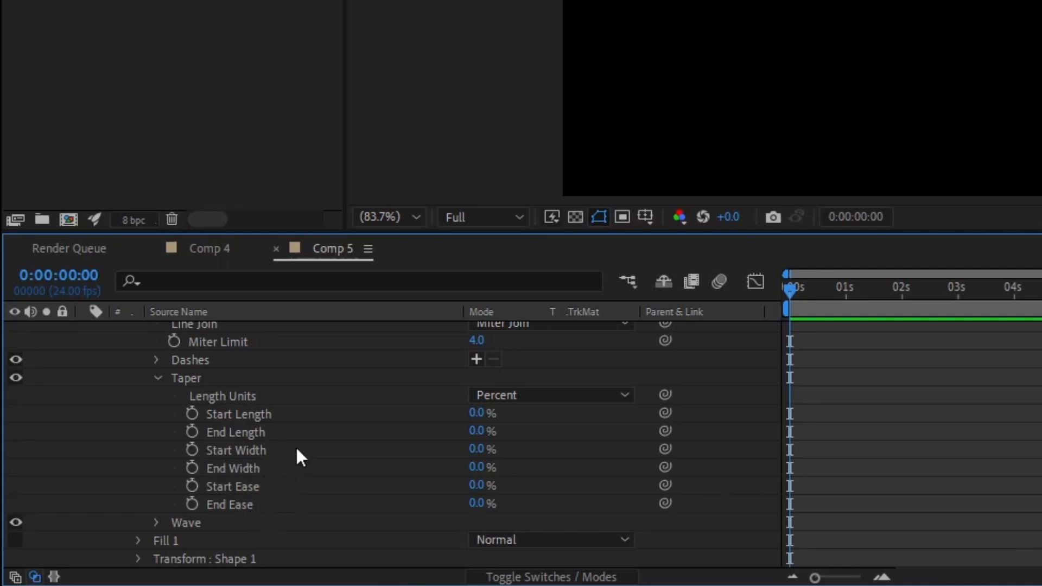
pyautogui.moveTo(302, 438)
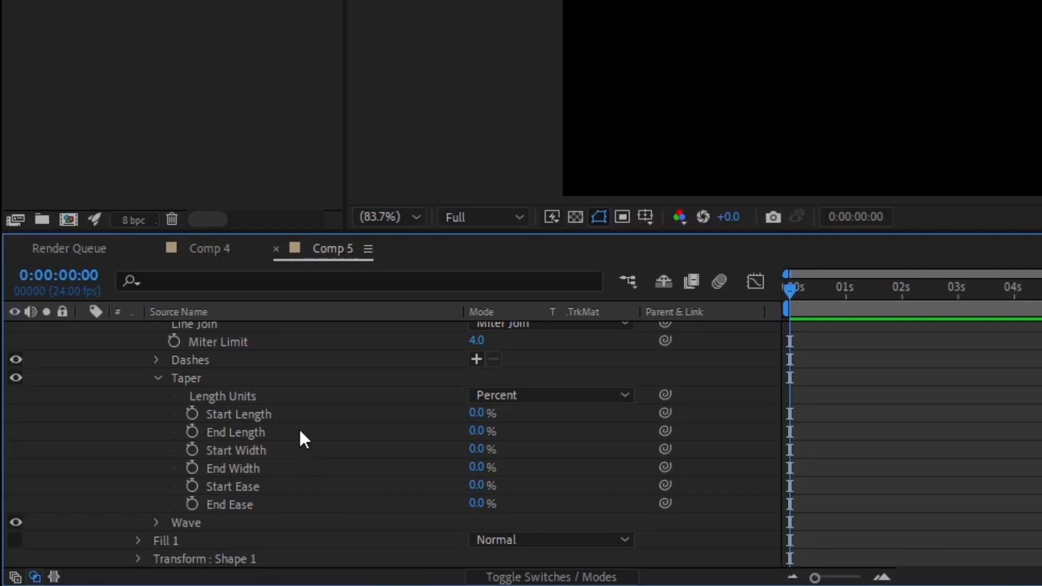
pyautogui.moveTo(456, 429)
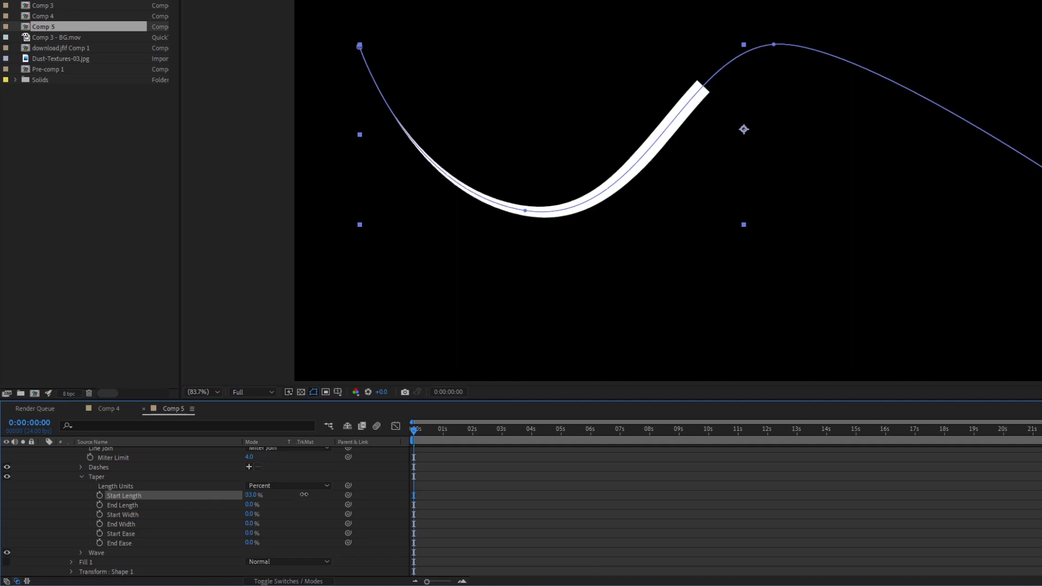
pyautogui.moveTo(252, 495); pyautogui.dragTo(260, 495)
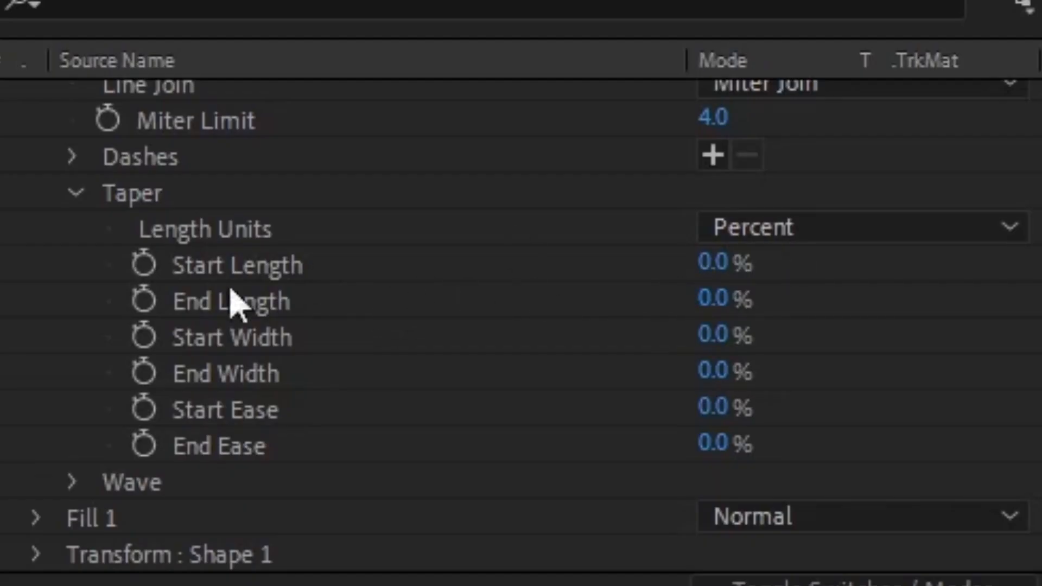
pyautogui.moveTo(835, 305)
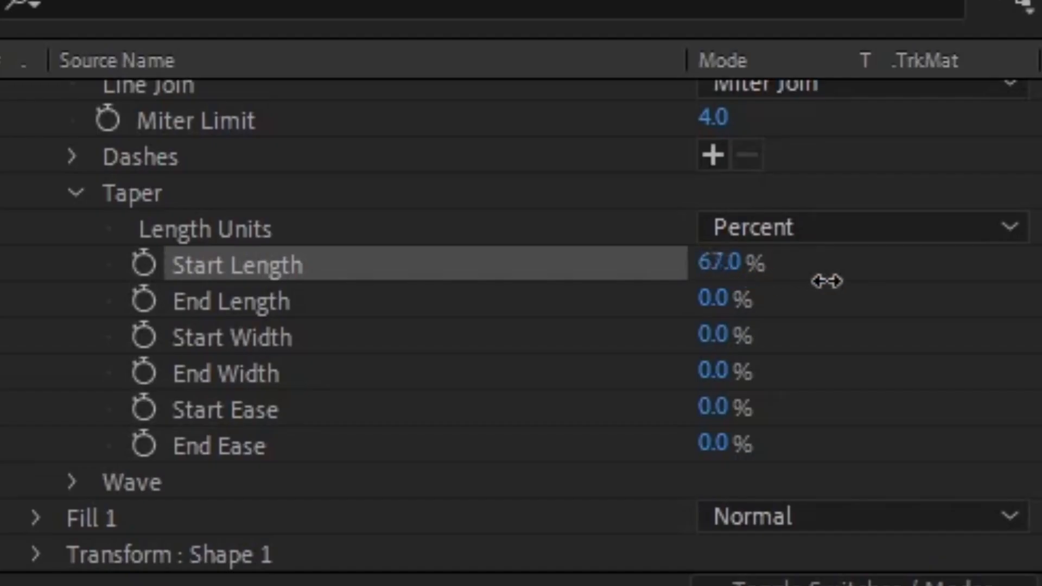
pyautogui.moveTo(827, 281); pyautogui.dragTo(671, 296)
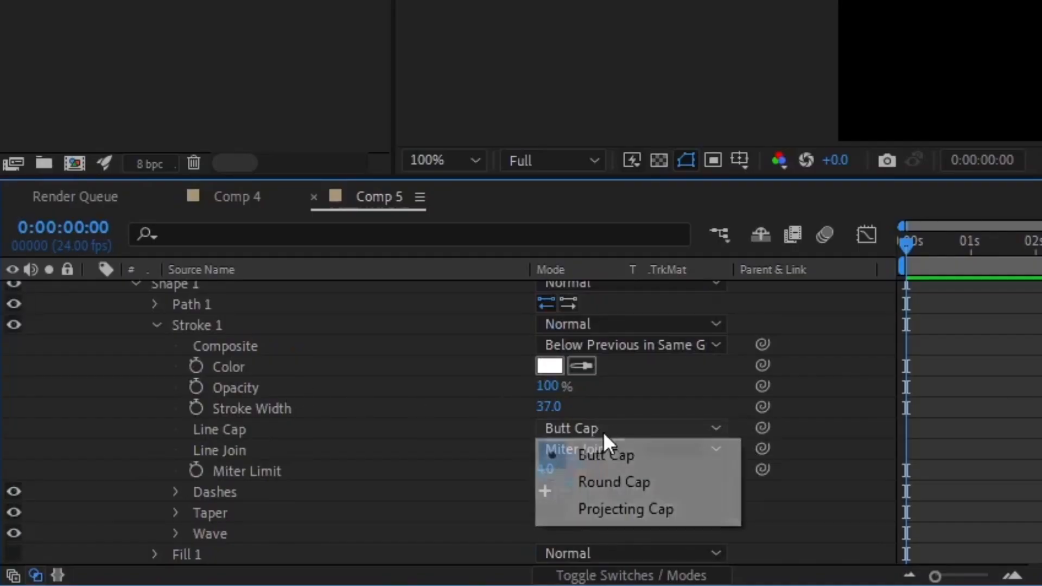
# Step: Change the stroke's line cap, then view the finished sphere in Pre-comp 1
pyautogui.click(613, 482)
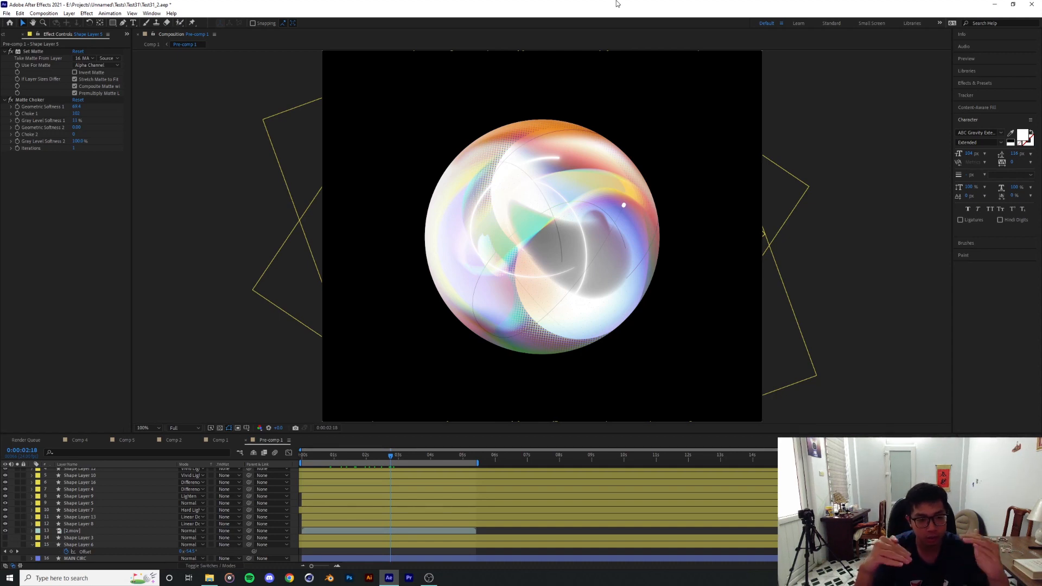
# Step: Create Comp 6 with a purple gradient ellipse layer renamed MAIN SPHERE
pyautogui.click(44, 13)
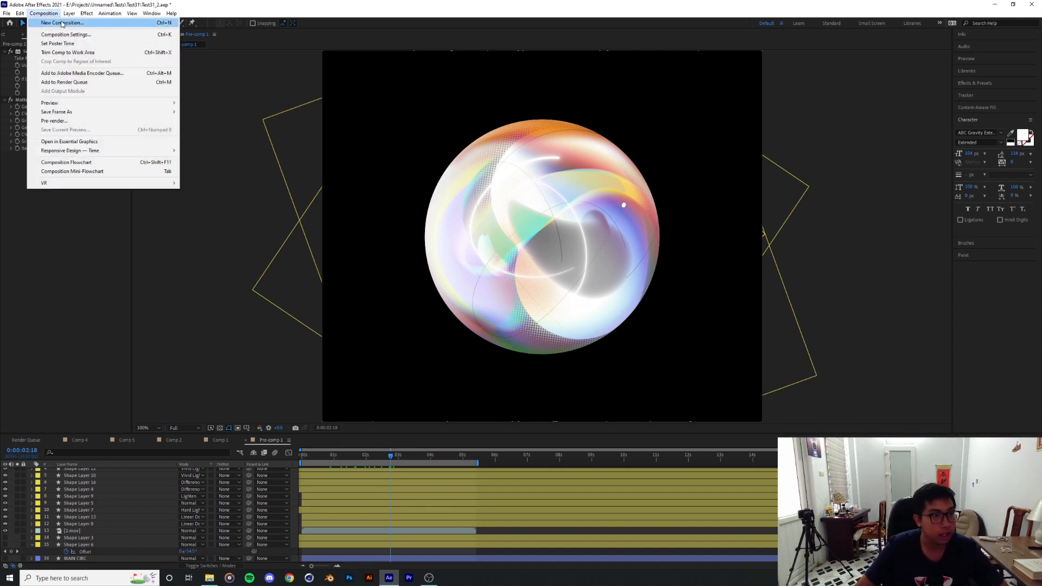
pyautogui.click(62, 22)
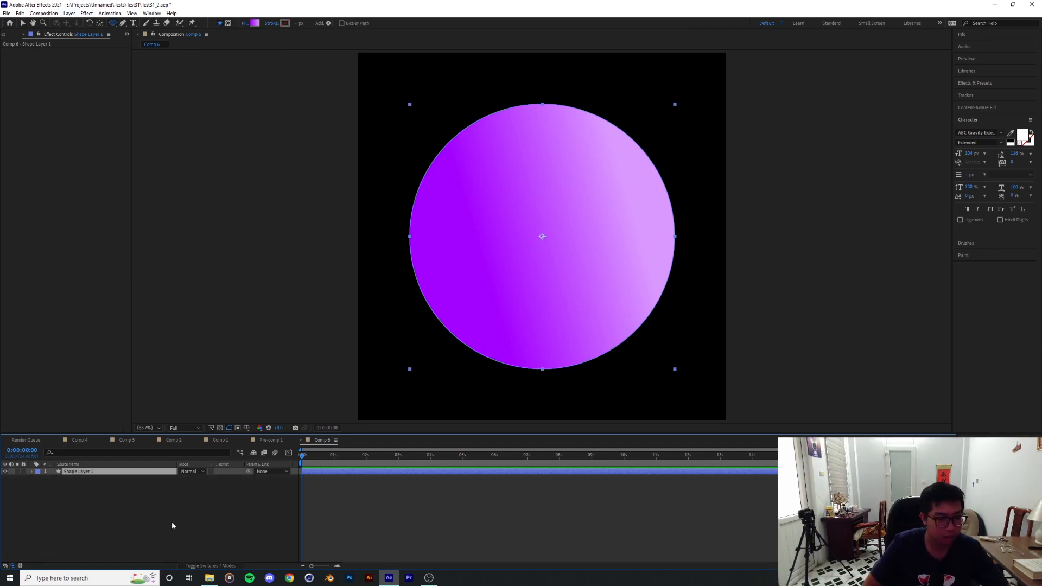
pyautogui.write('MAIN SPHERE')
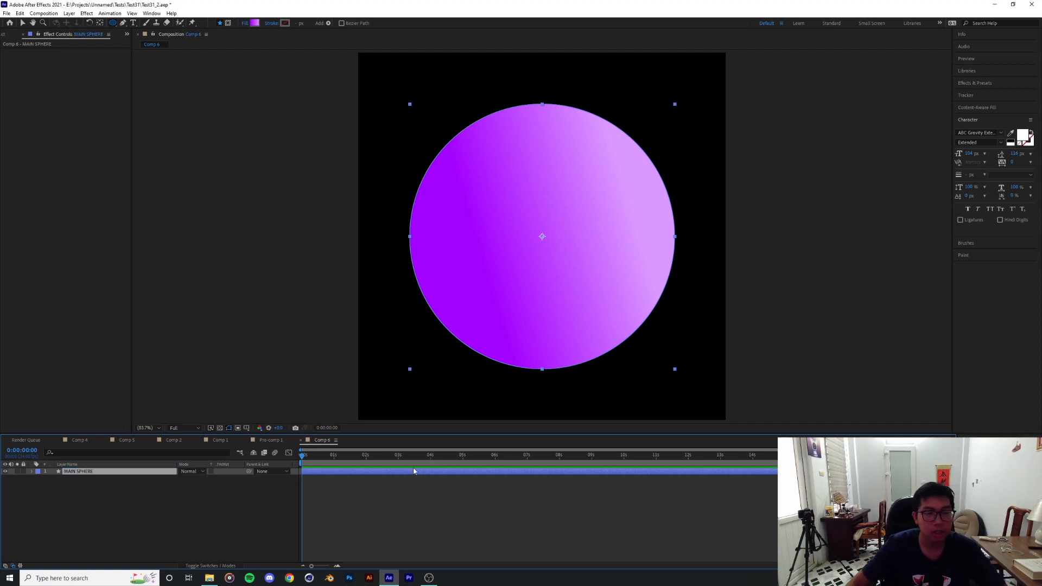
pyautogui.click(69, 12)
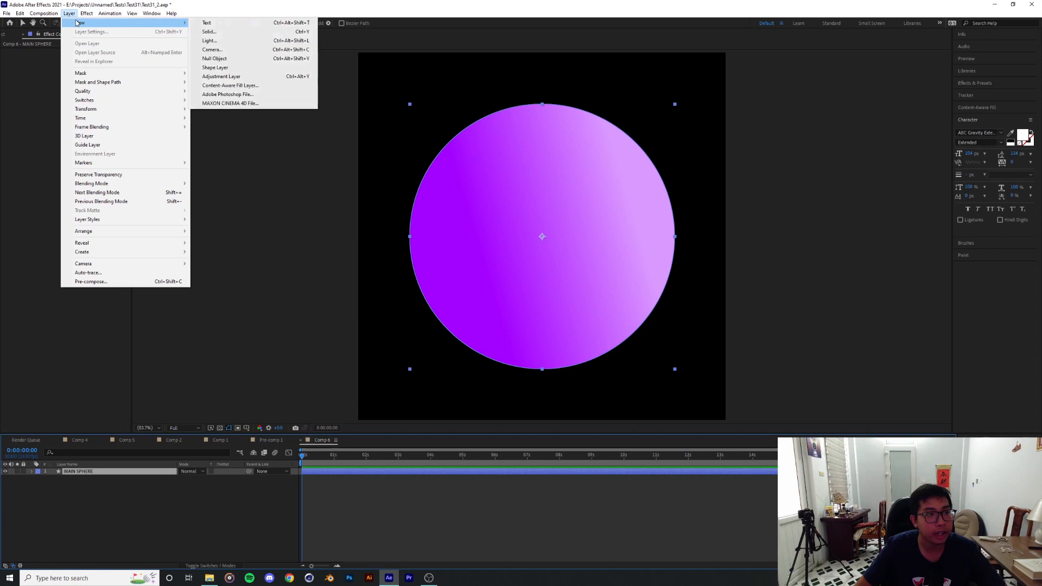
# Step: Add a new shape layer of white Pen-tool scribbles above MAIN SPHERE
pyautogui.click(215, 67)
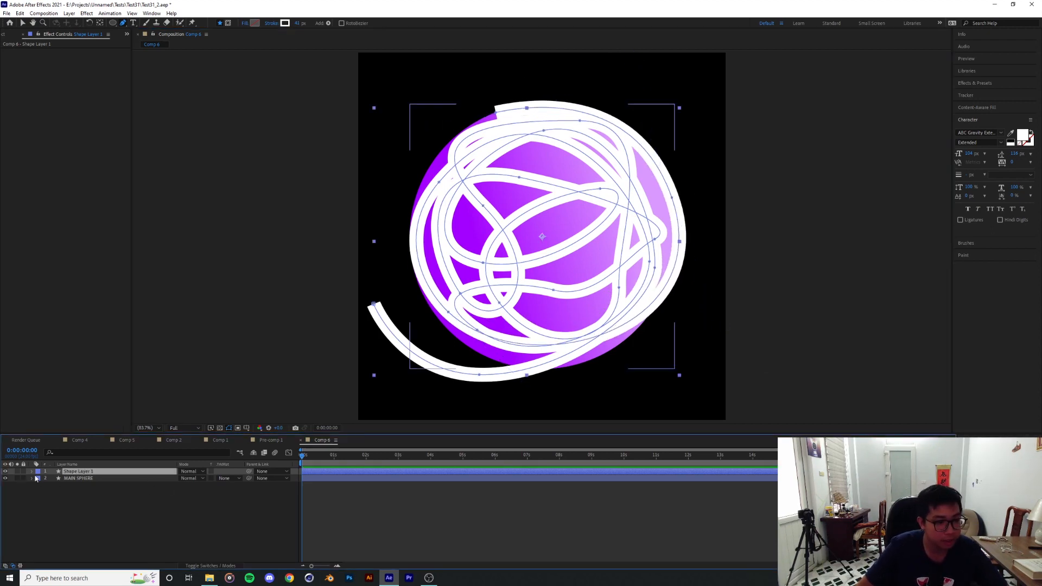
pyautogui.click(31, 471)
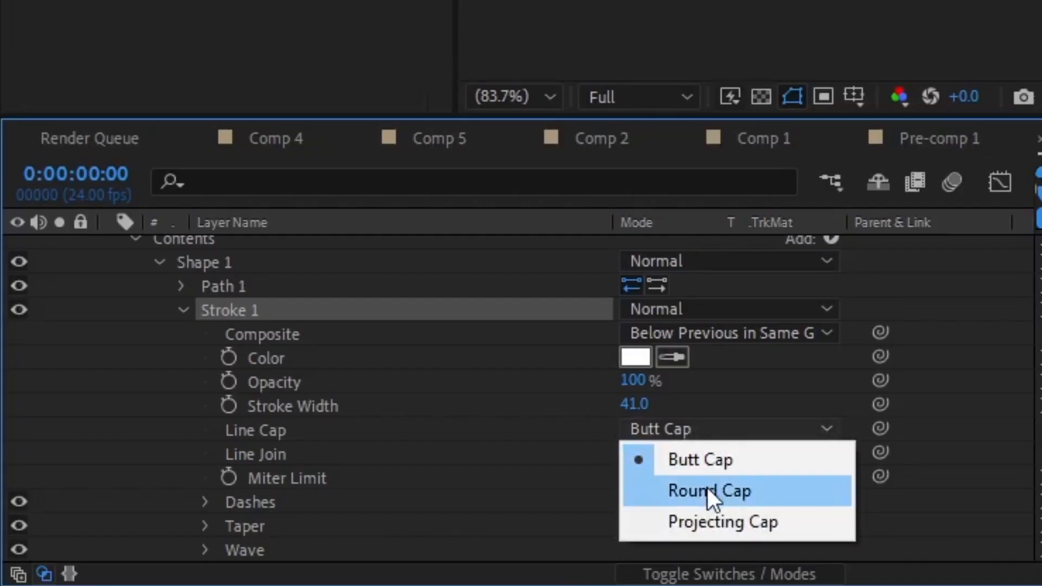
# Step: Give the scribble stroke round caps, Trim Paths and a tapered start, leaving a short sliver
pyautogui.click(709, 491)
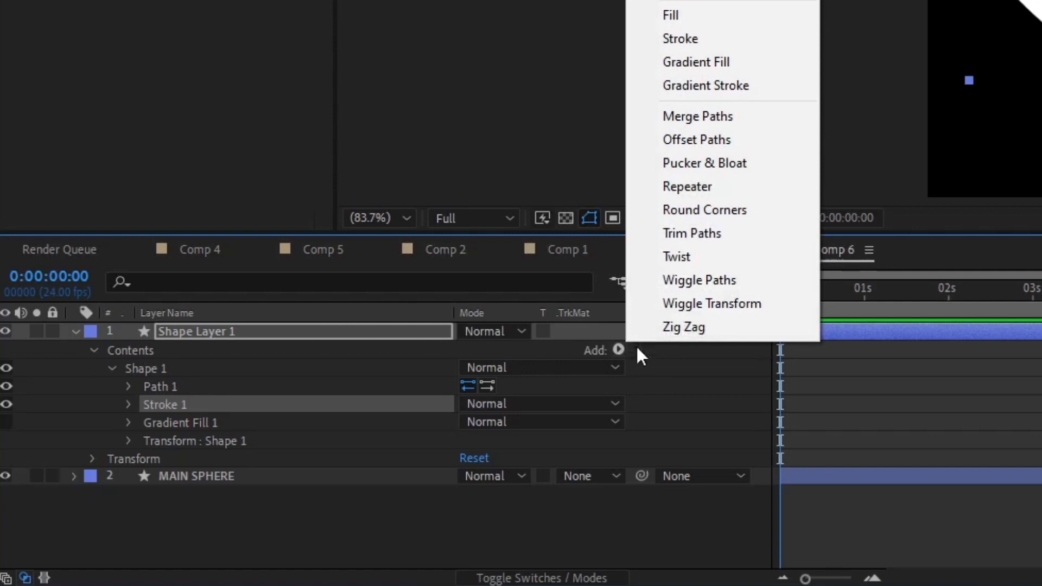
pyautogui.click(691, 233)
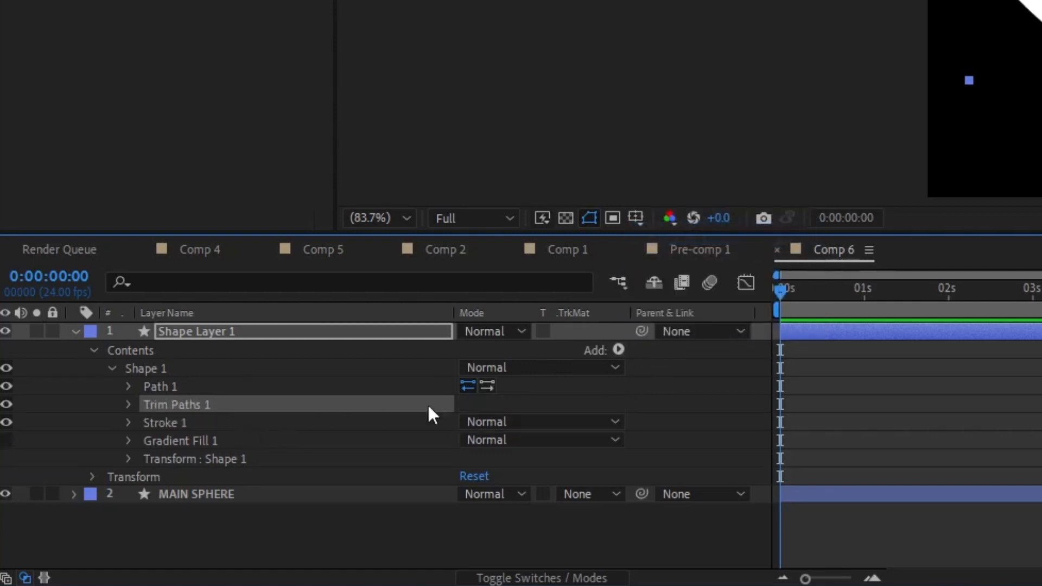
pyautogui.click(128, 404)
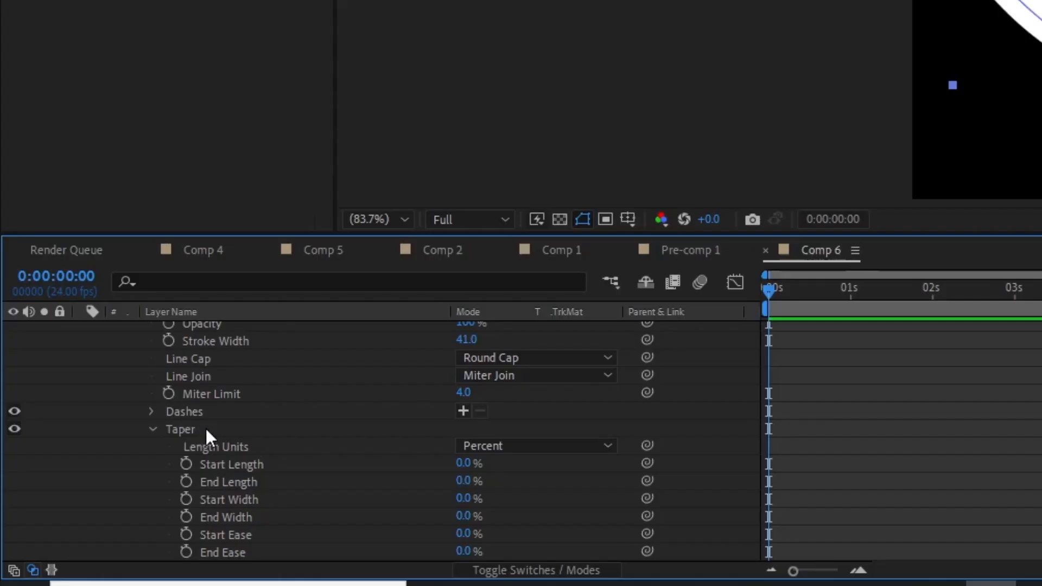
pyautogui.moveTo(469, 464); pyautogui.dragTo(506, 464)
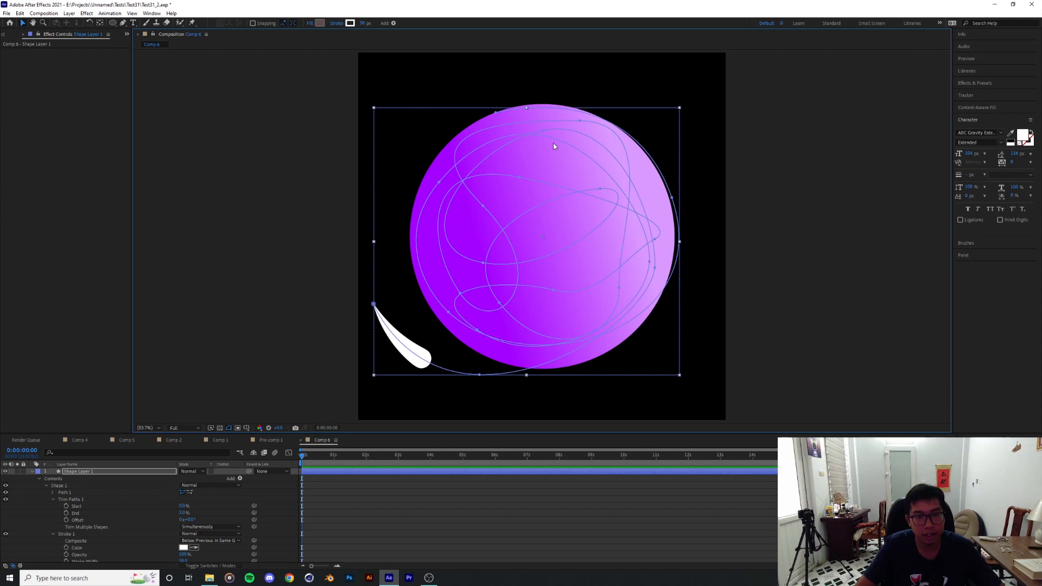
pyautogui.moveTo(382, 328)
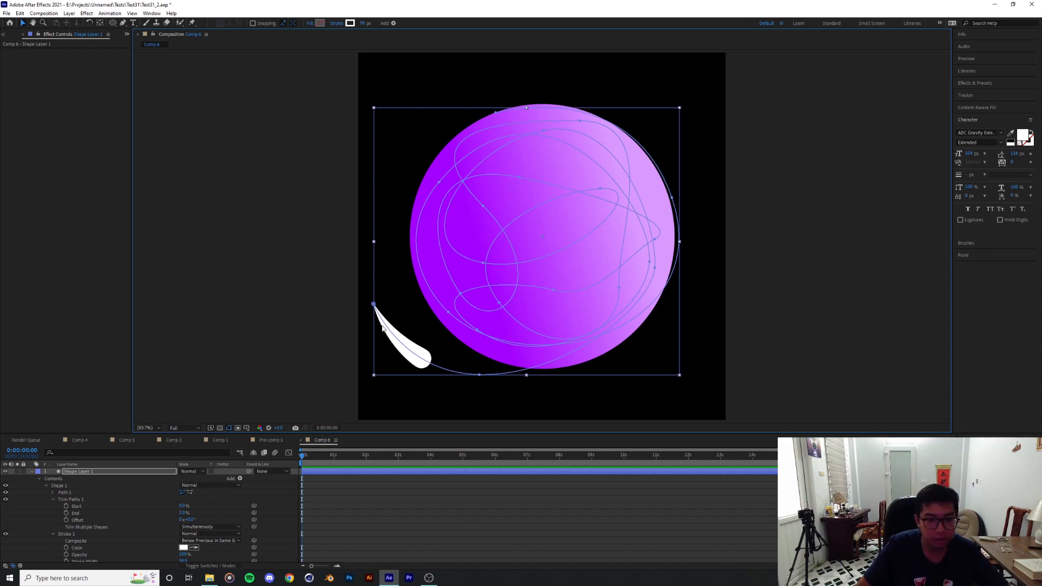
pyautogui.moveTo(539, 331)
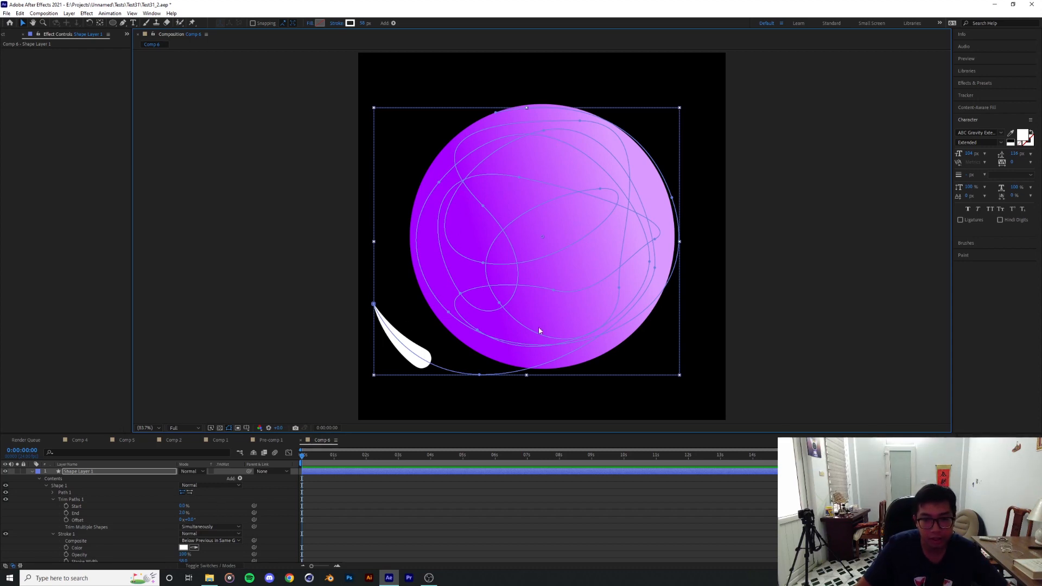
pyautogui.moveTo(441, 361)
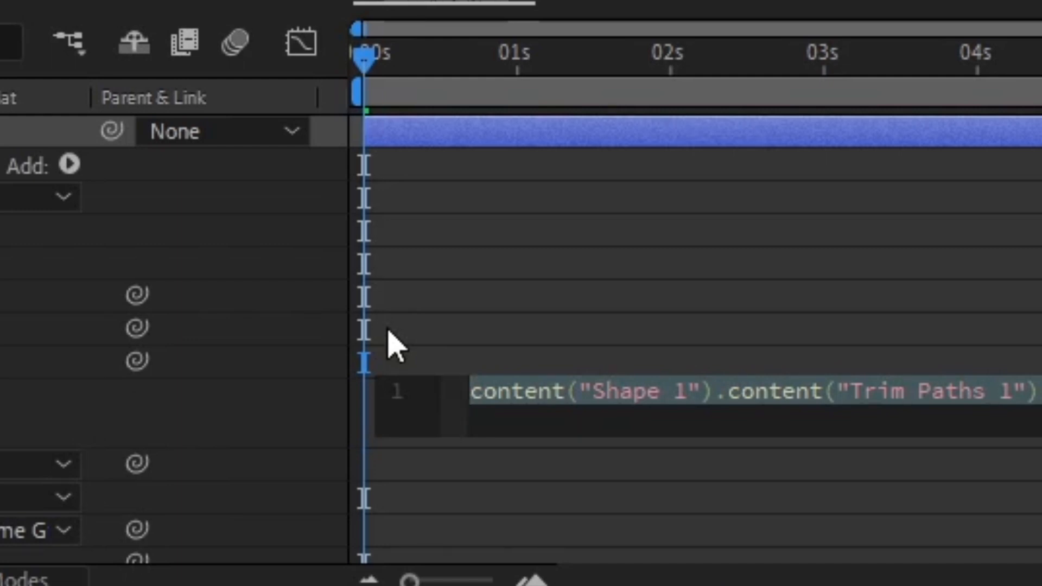
# Step: Drive the Trim Paths Offset with a time*1-based expression so the streak travels around the sphere
pyautogui.write('time*')
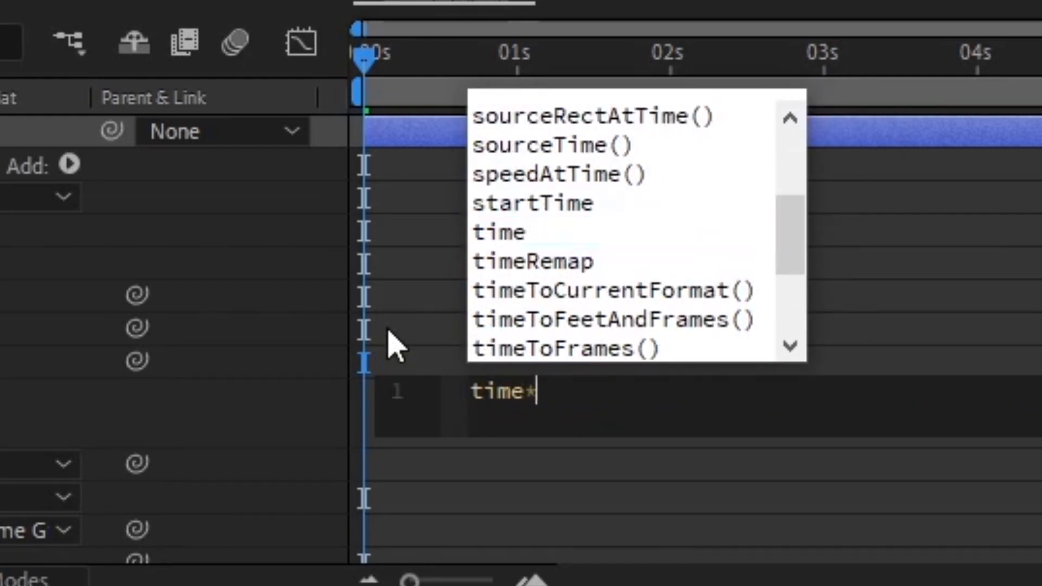
pyautogui.write('1')
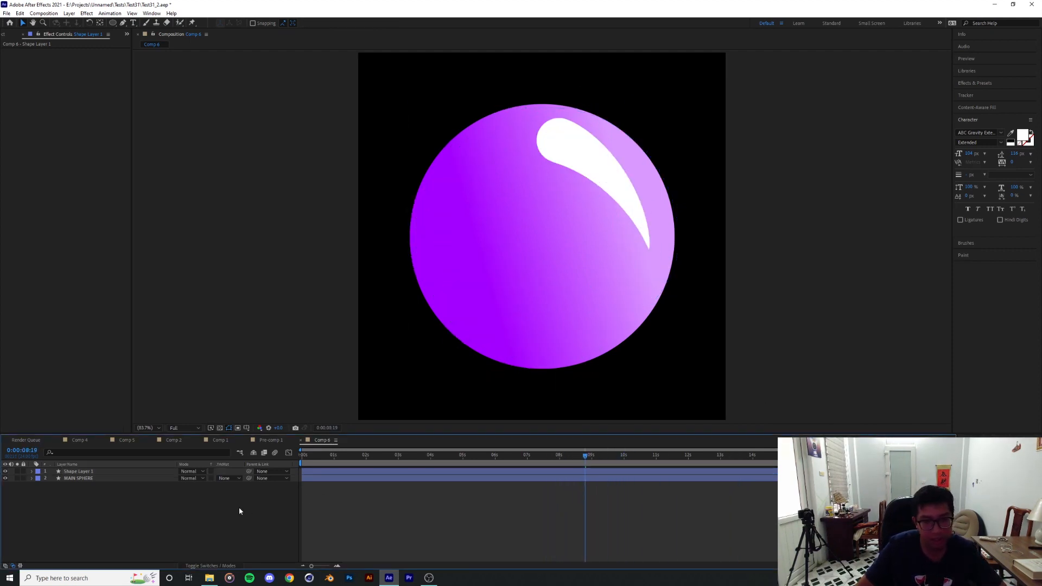
# Step: Duplicate the stroke layer, rotate the copy and tweak its Offset expression for a second streak
pyautogui.click(78, 471)
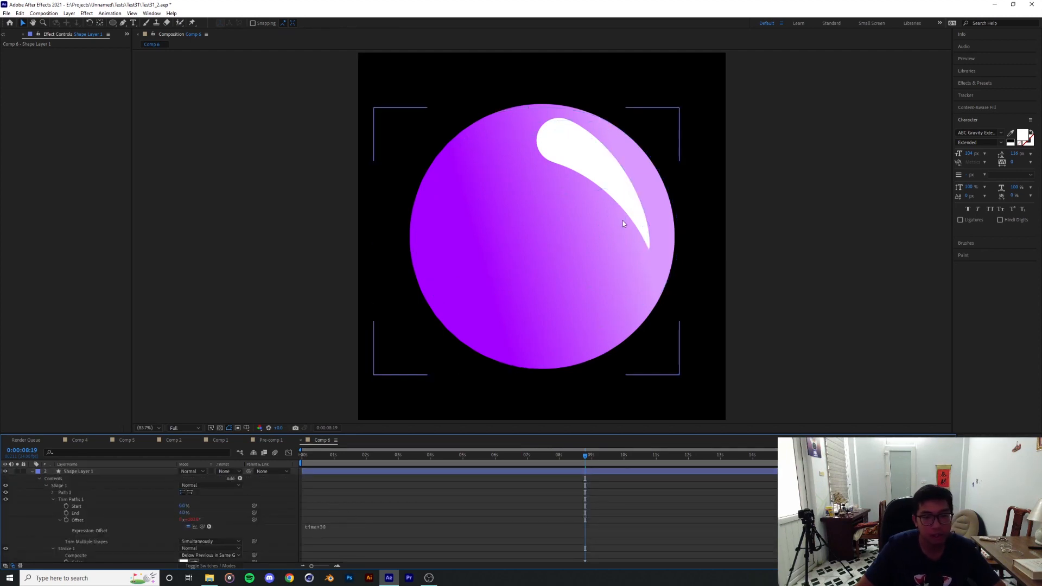
pyautogui.doubleClick(77, 472)
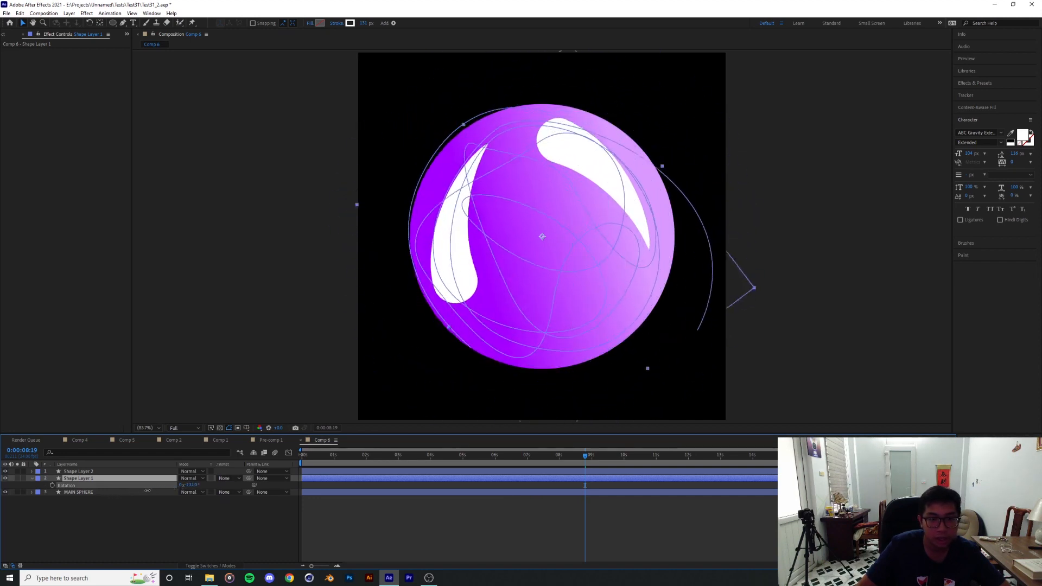
pyautogui.click(31, 479)
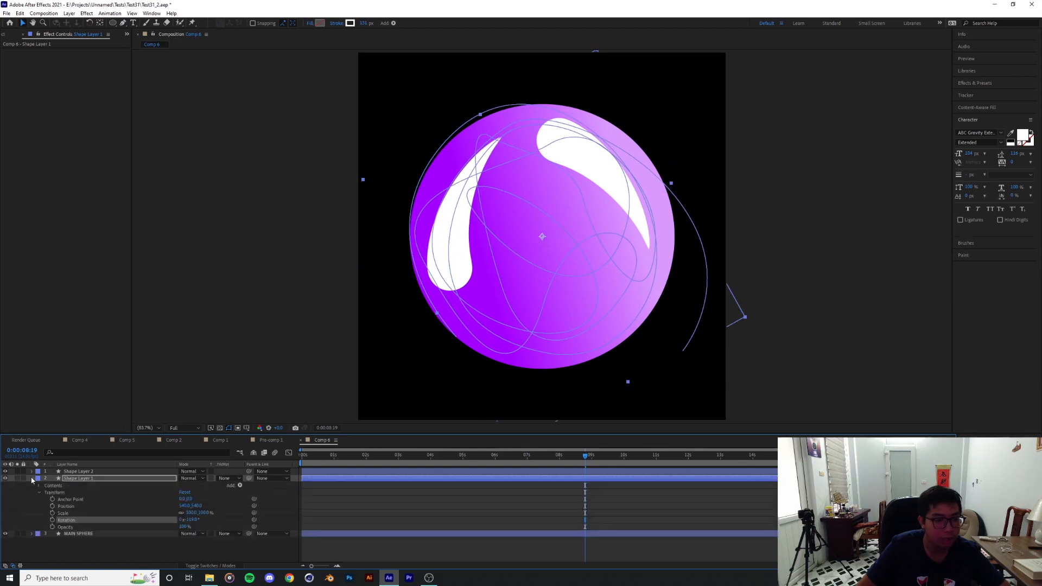
pyautogui.click(40, 485)
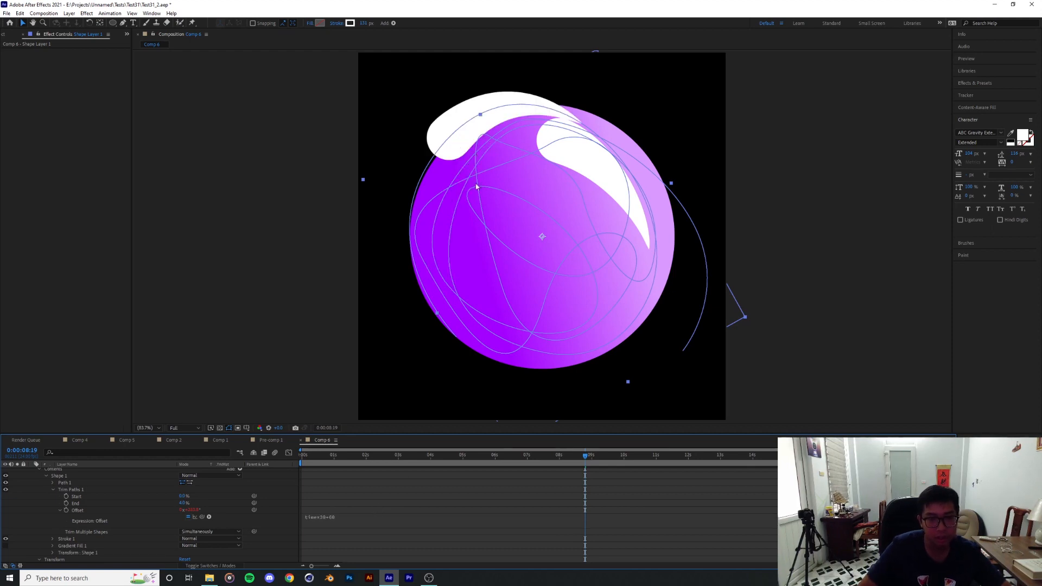
pyautogui.moveTo(356, 521)
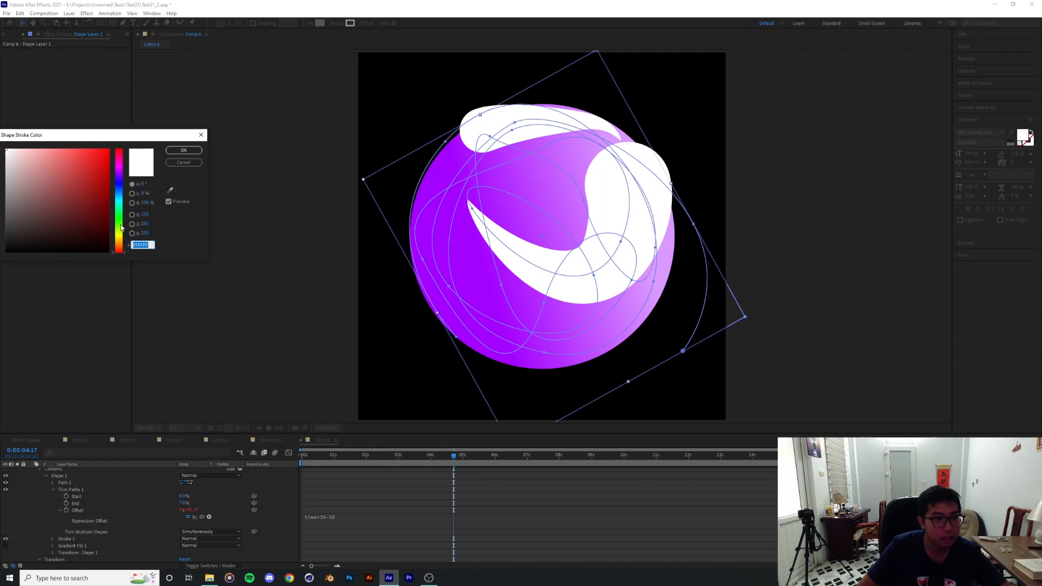
# Step: Recolour the copies yellow and teal and give the third layer an Offset expression using 30
pyautogui.click(184, 150)
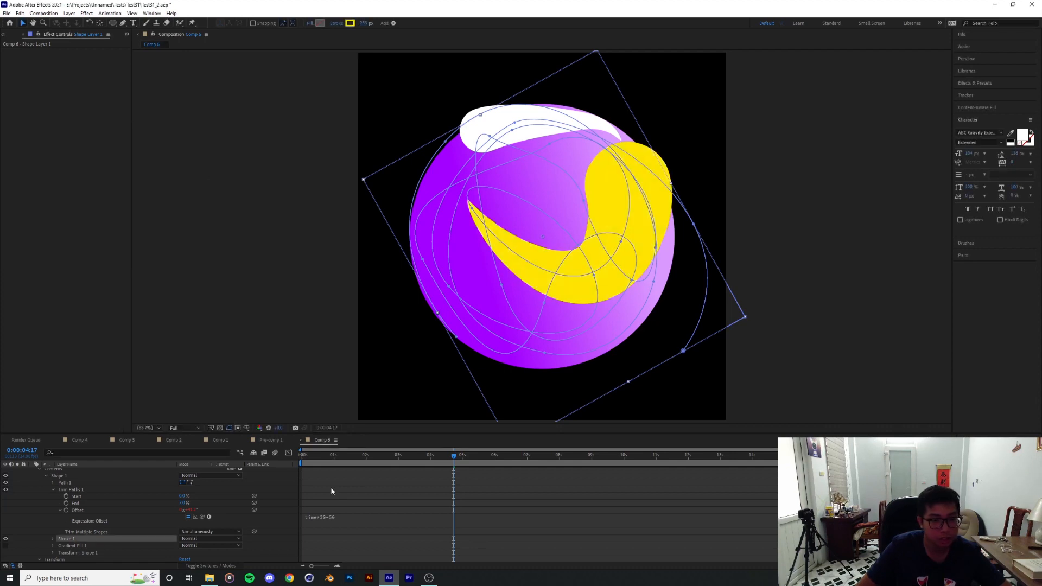
pyautogui.click(373, 455)
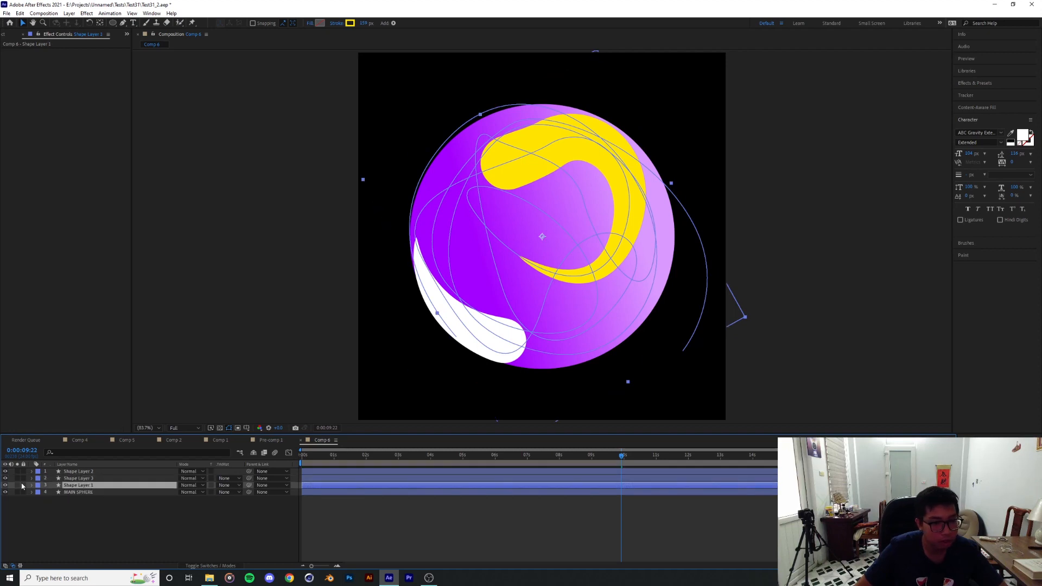
pyautogui.click(21, 486)
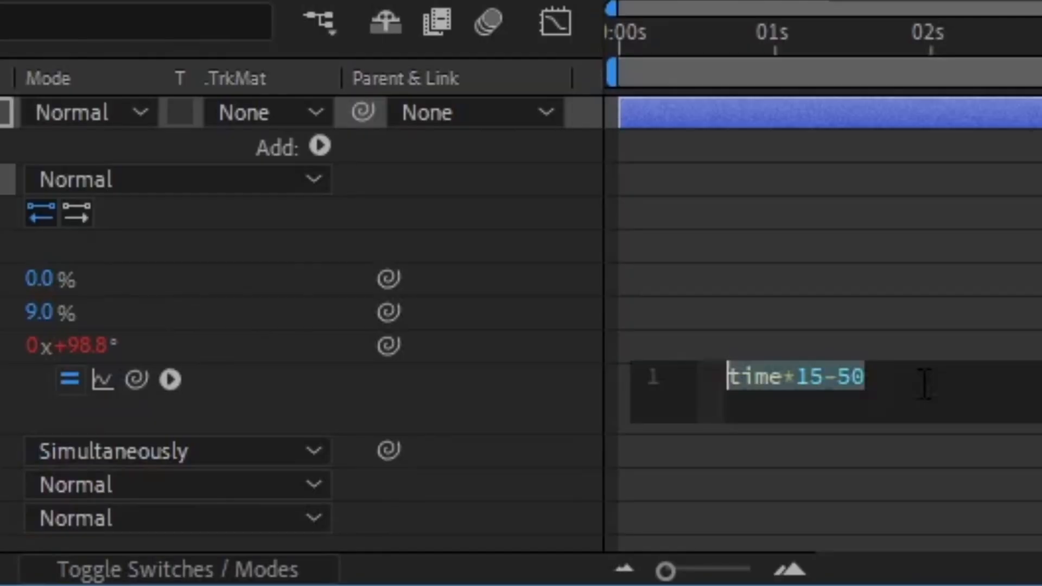
pyautogui.click(794, 377)
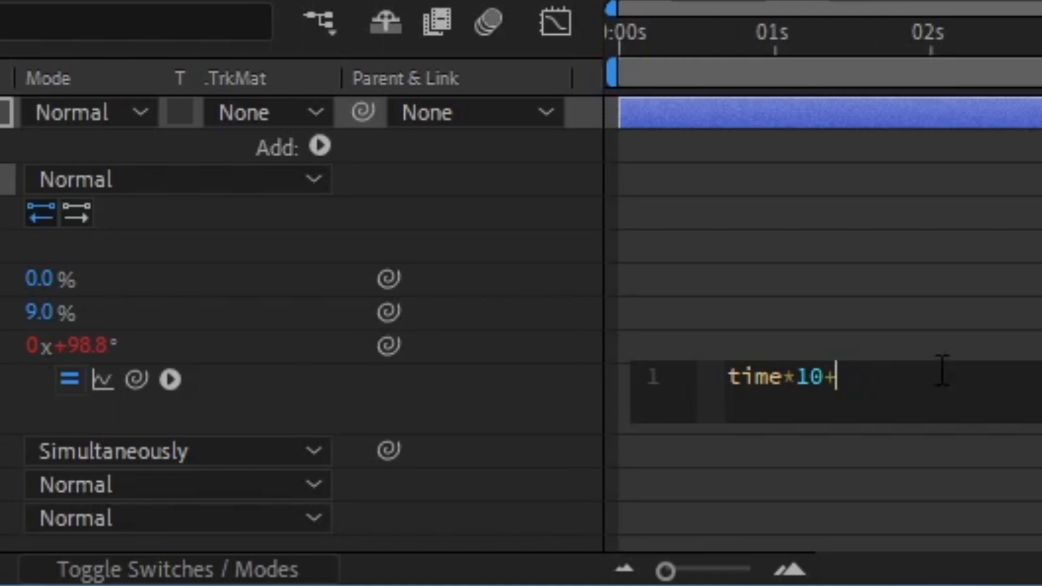
pyautogui.write('30')
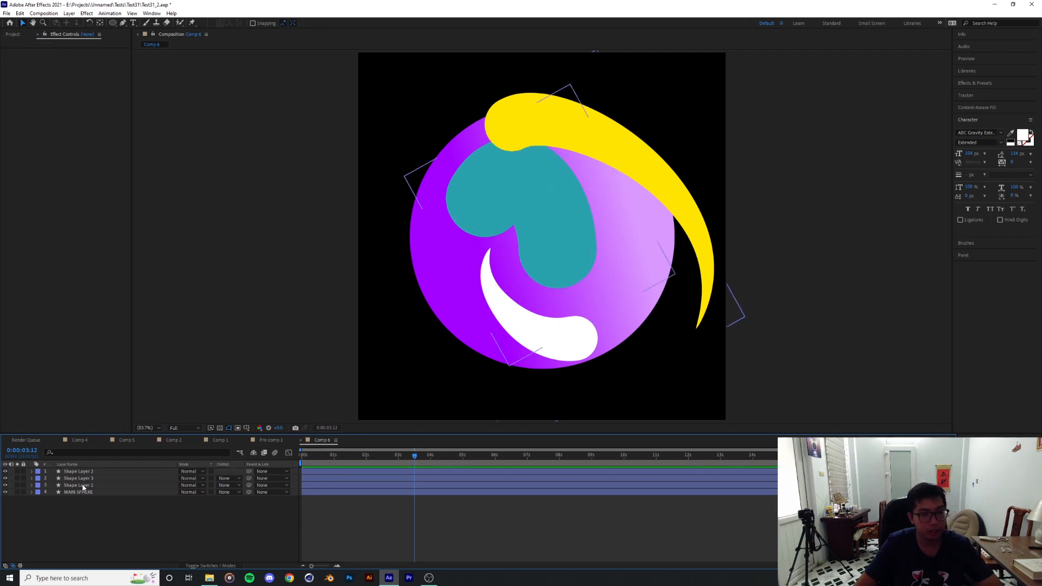
# Step: Give the newly drawn Pen path a black stroke colour
pyautogui.click(78, 485)
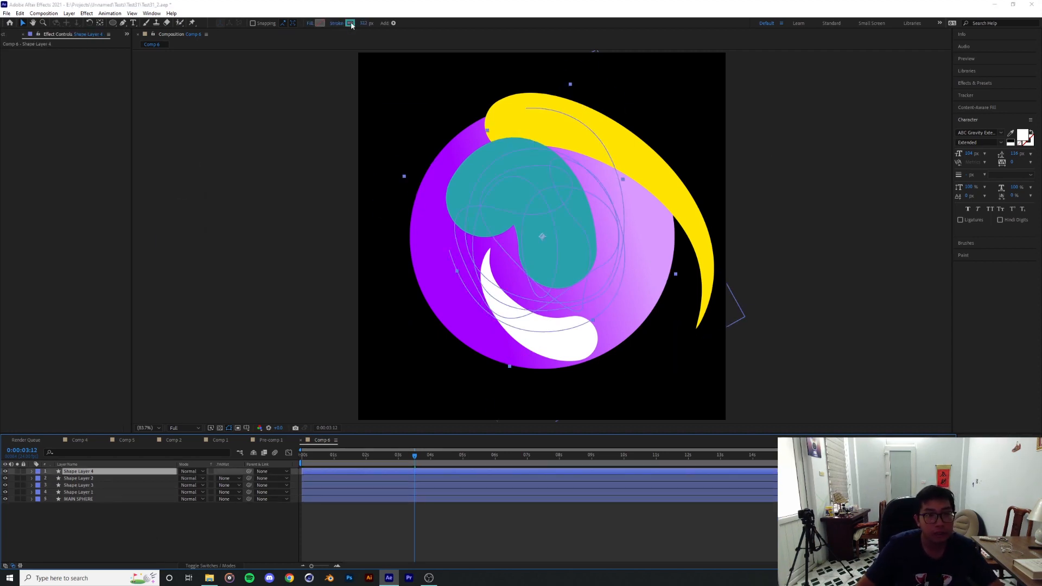
pyautogui.click(351, 23)
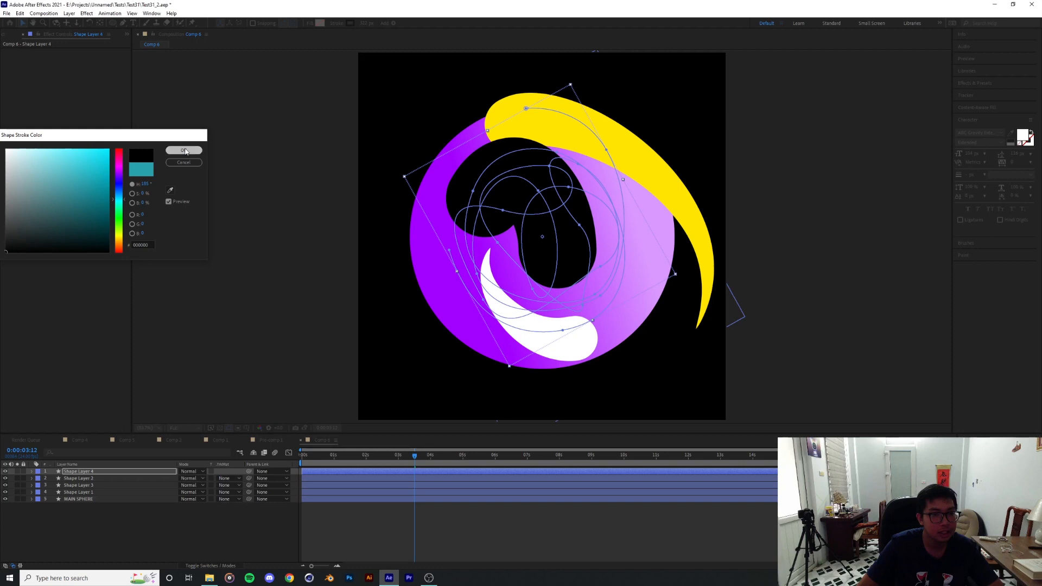
pyautogui.click(184, 150)
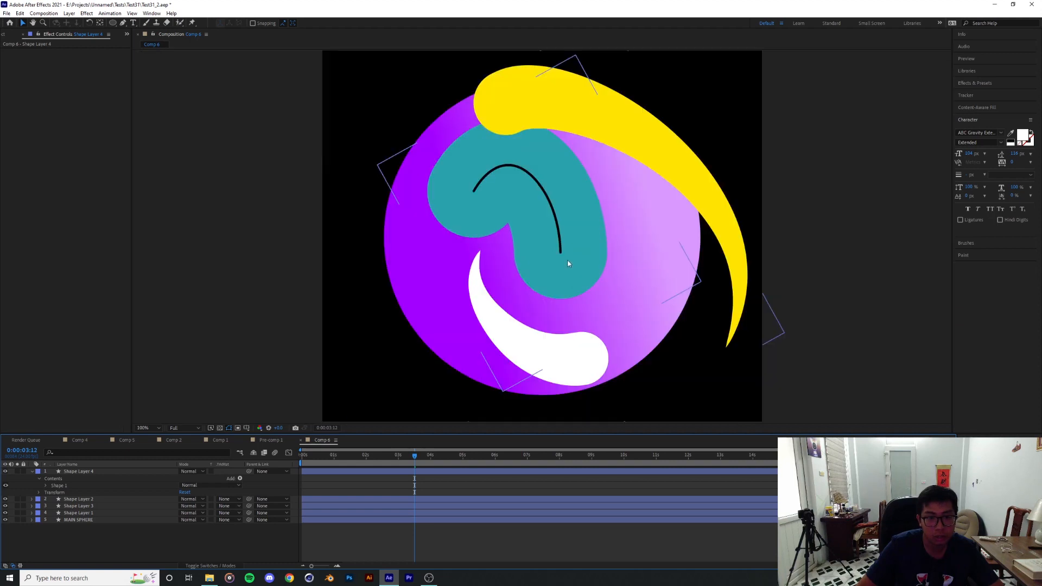
# Step: Deselect and scrub the timeline to preview the black line with the moving highlights
pyautogui.click(531, 455)
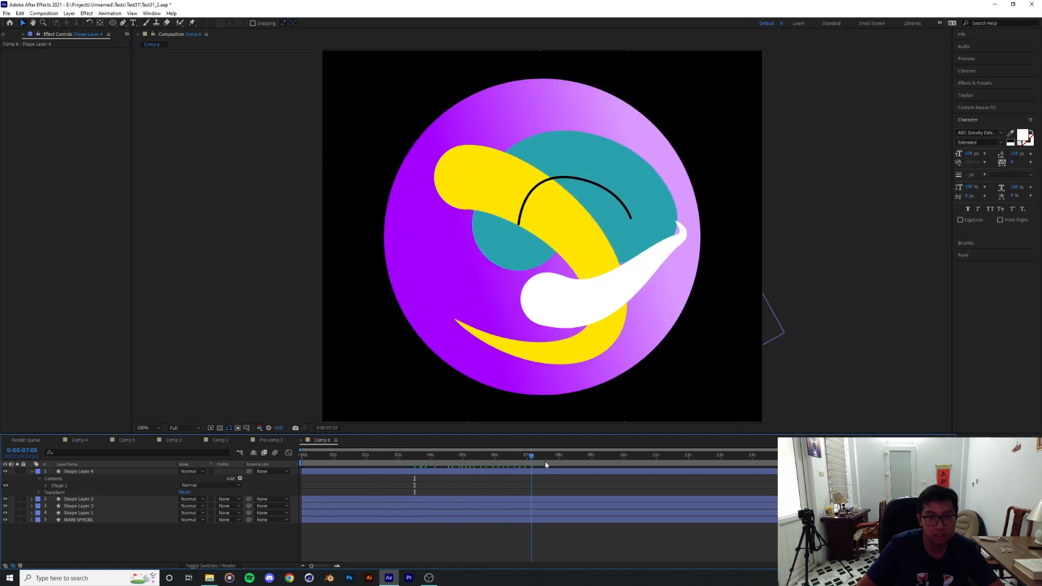
pyautogui.moveTo(532, 456); pyautogui.dragTo(753, 456)
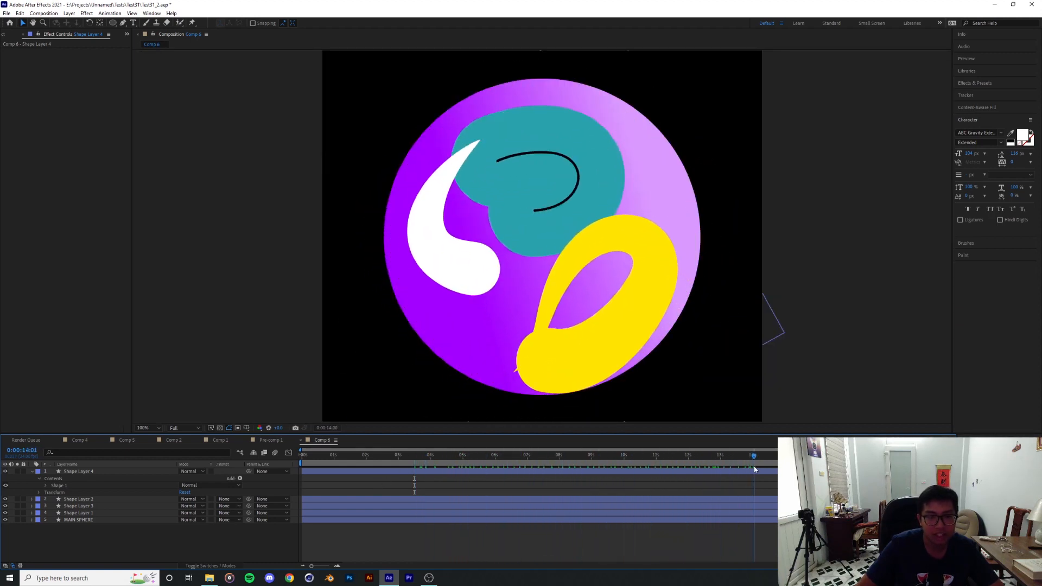
pyautogui.click(399, 455)
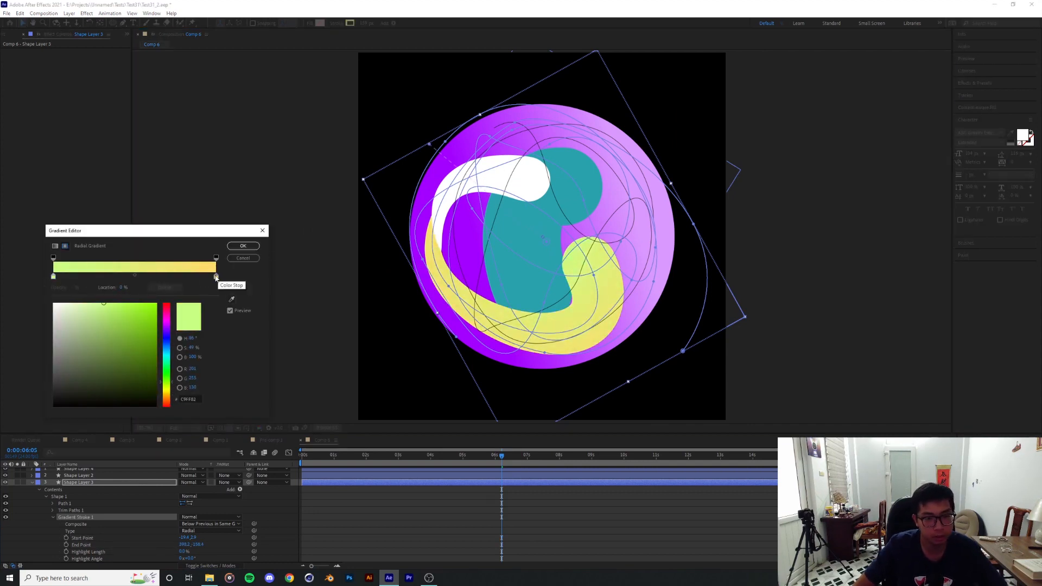
# Step: Confirm the yellow-green gradient stroke and adjust the Inner Glow layer style's opacity
pyautogui.click(243, 246)
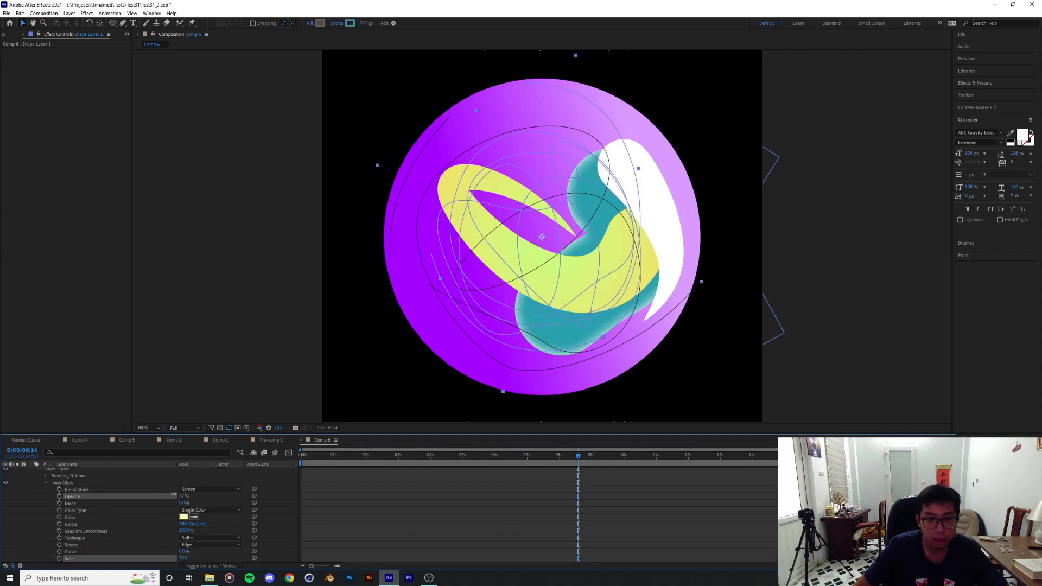
pyautogui.click(185, 518)
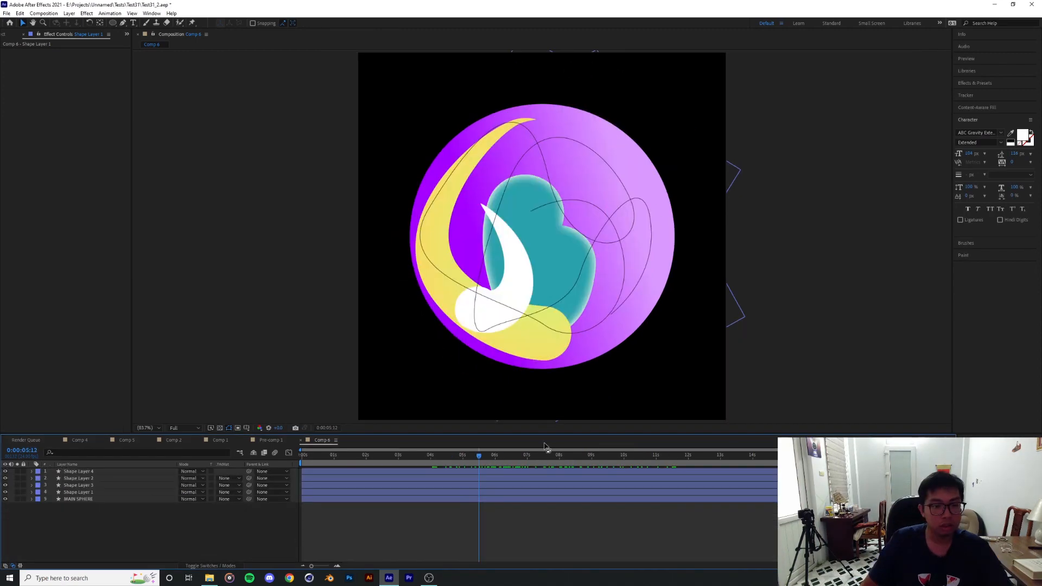
# Step: Preview the softened highlights at a couple of moments along the timeline
pyautogui.click(515, 456)
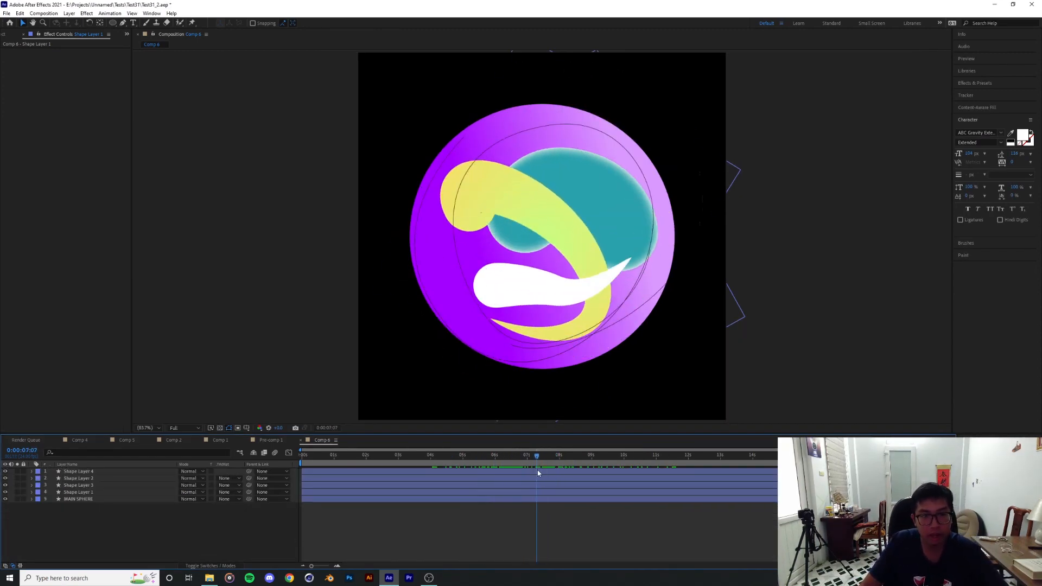
pyautogui.click(384, 455)
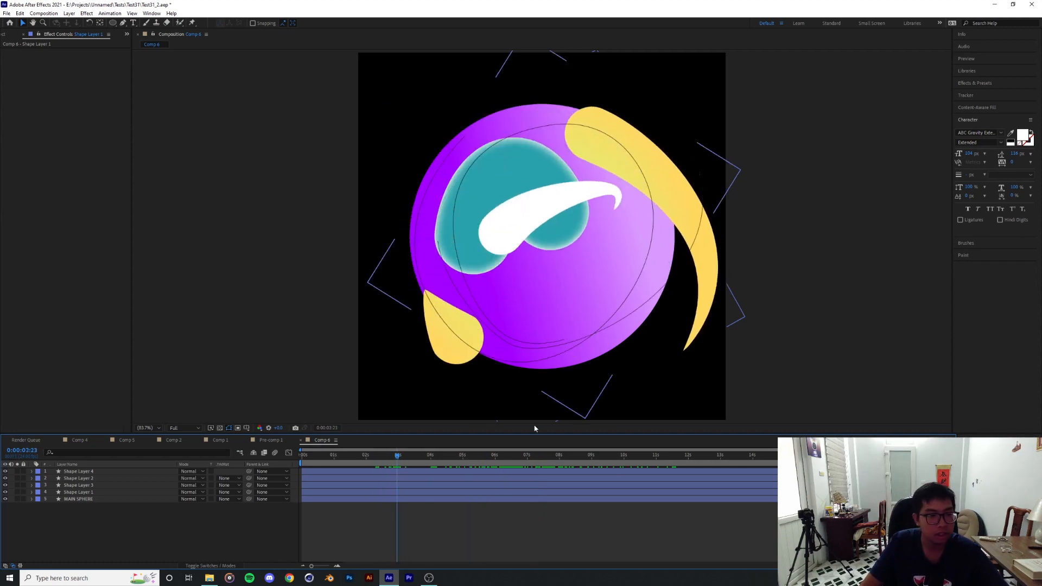
pyautogui.click(77, 499)
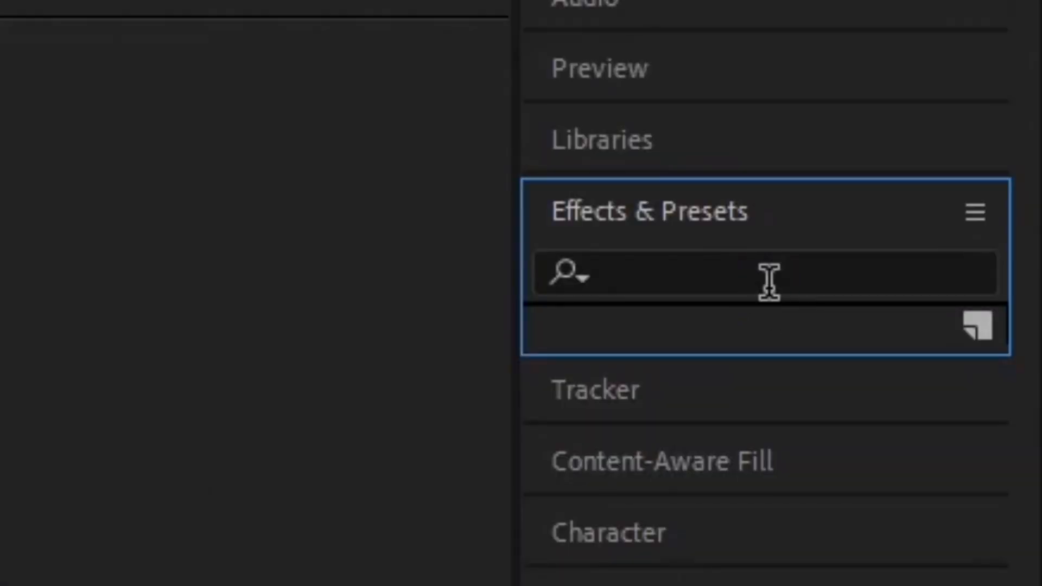
# Step: Add Set Matte to Shape Layer 1 taking its matte from 5. MAIN SPHERE
pyautogui.write('set')
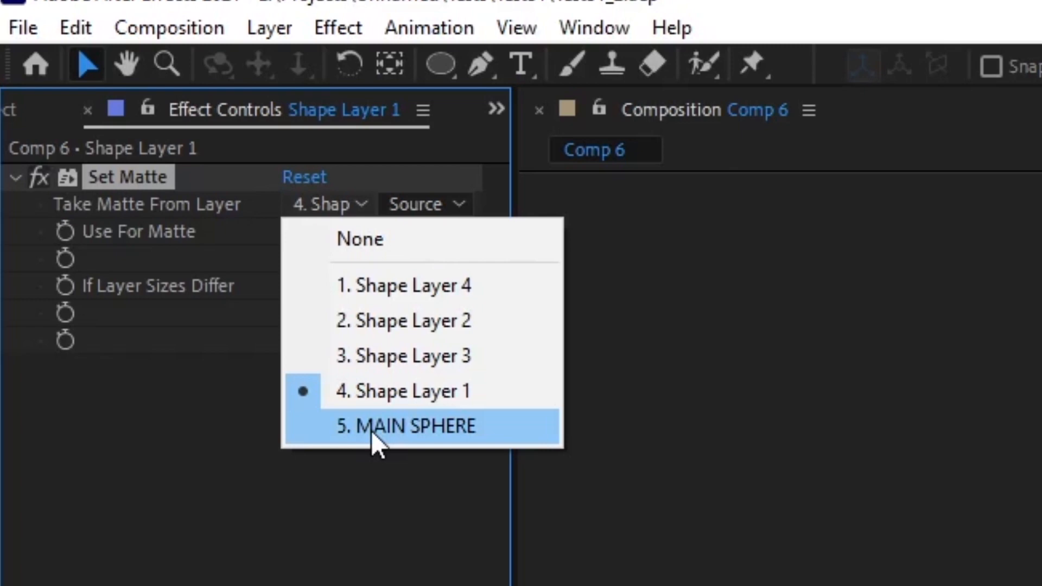
pyautogui.click(407, 426)
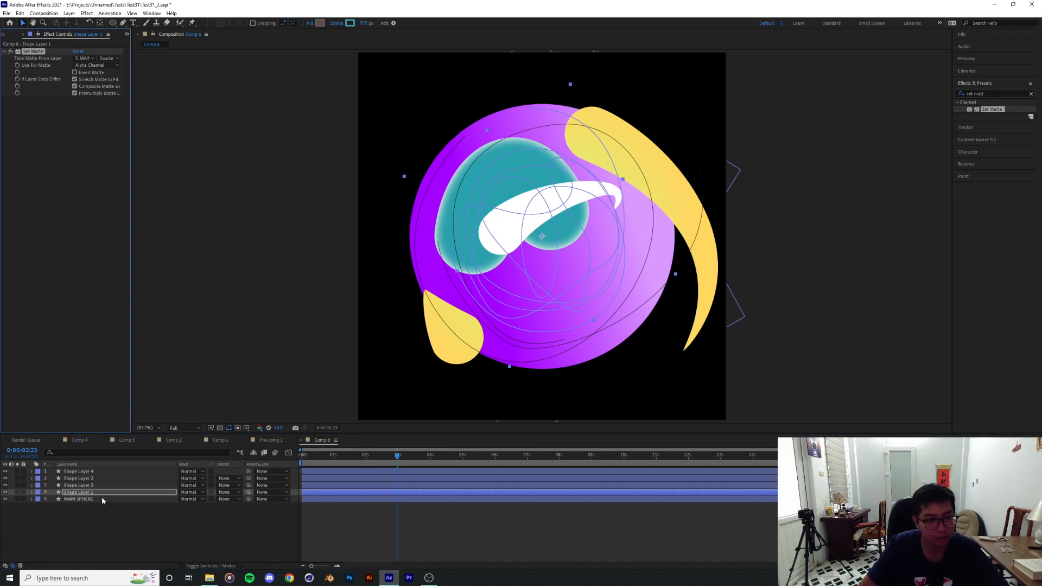
pyautogui.click(77, 477)
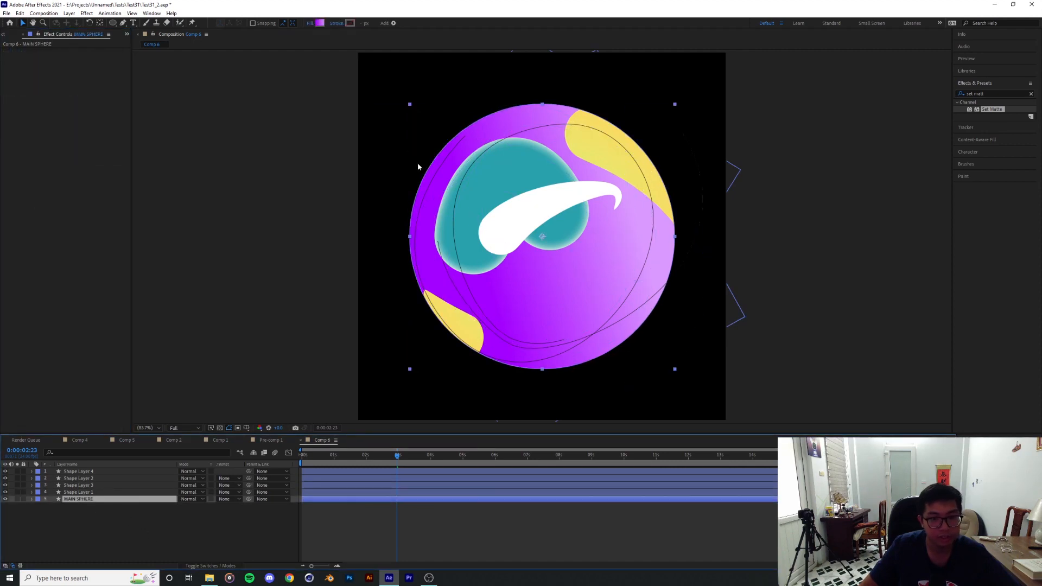
pyautogui.click(78, 485)
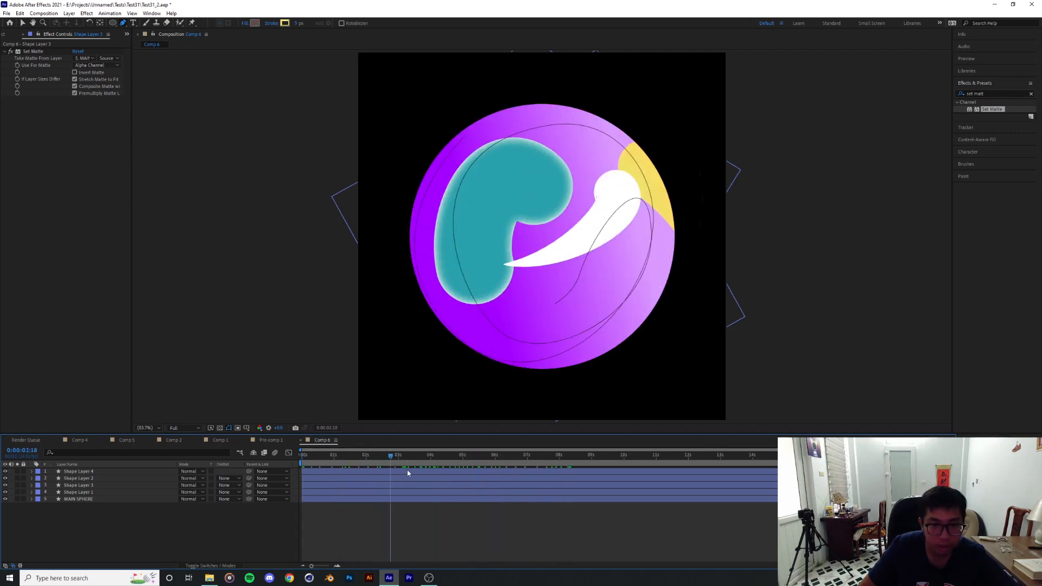
# Step: Check the matted streaks and Shape Layer 2's Glow at later moments in the timeline
pyautogui.click(389, 463)
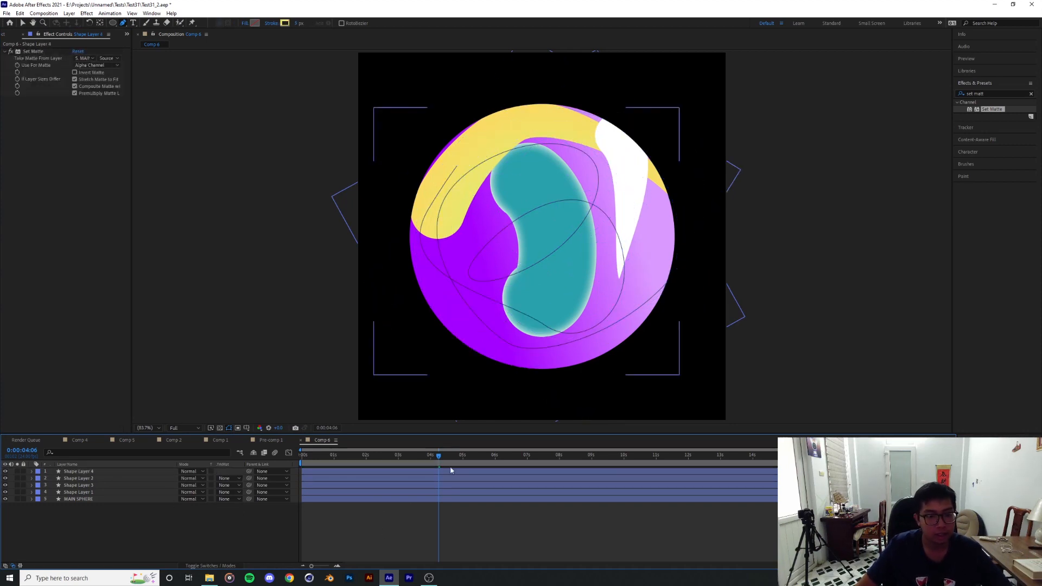
pyautogui.click(685, 456)
pyautogui.write('glow')
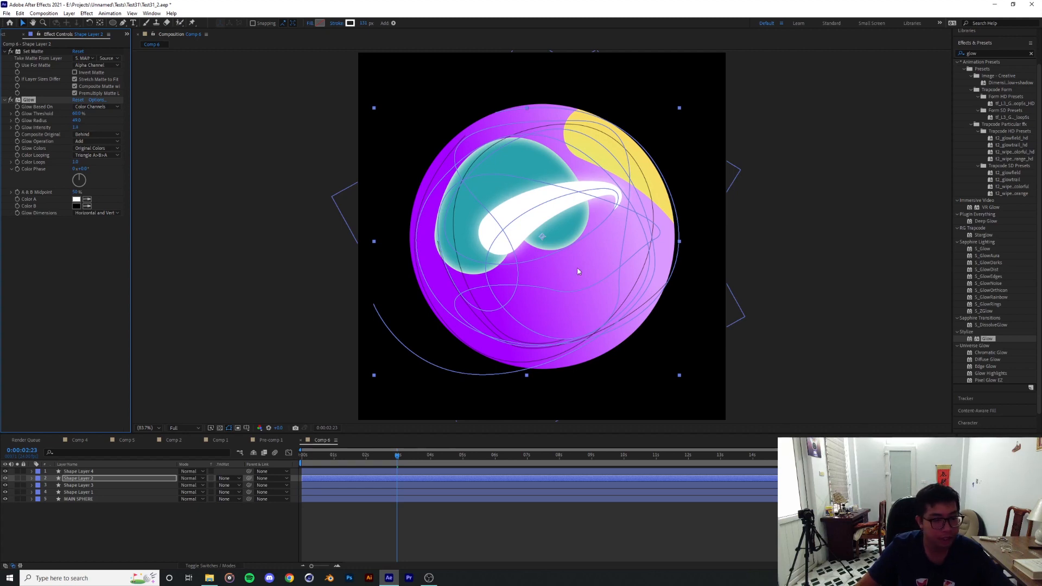
pyautogui.moveTo(119, 504)
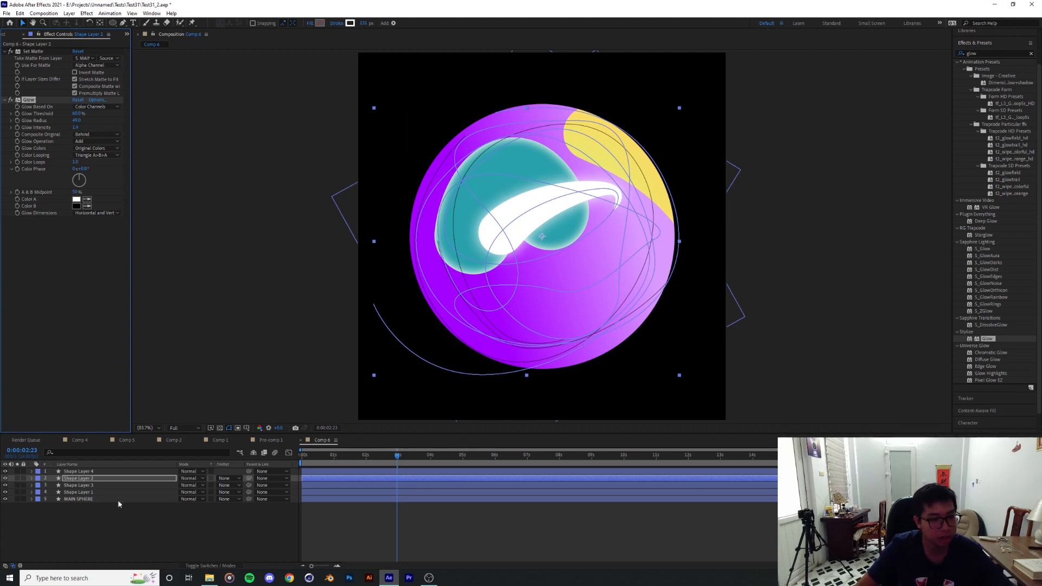
# Step: Reset the viewer magnification so the composition fits the viewer
pyautogui.click(147, 428)
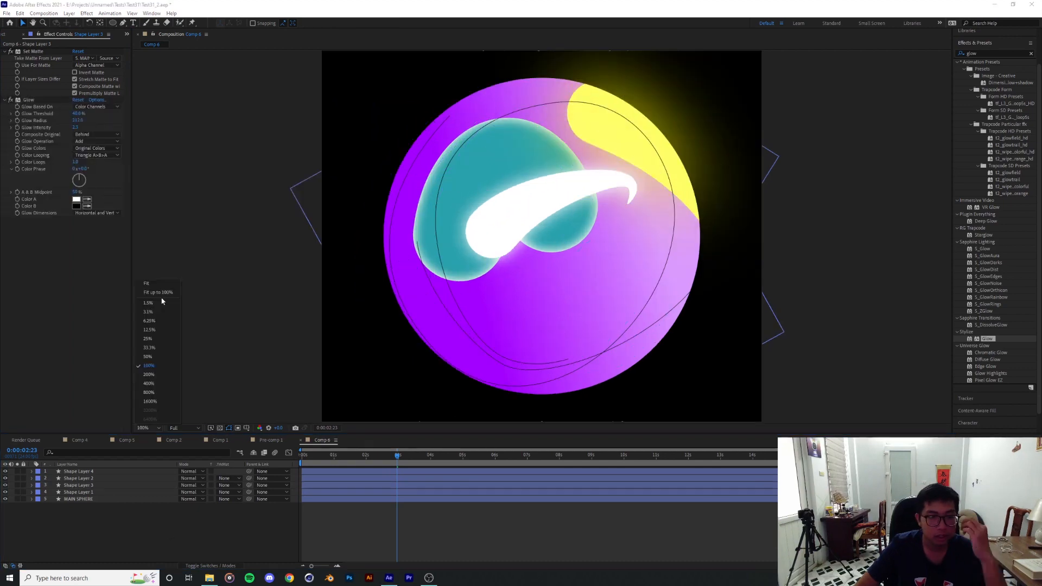
pyautogui.click(146, 283)
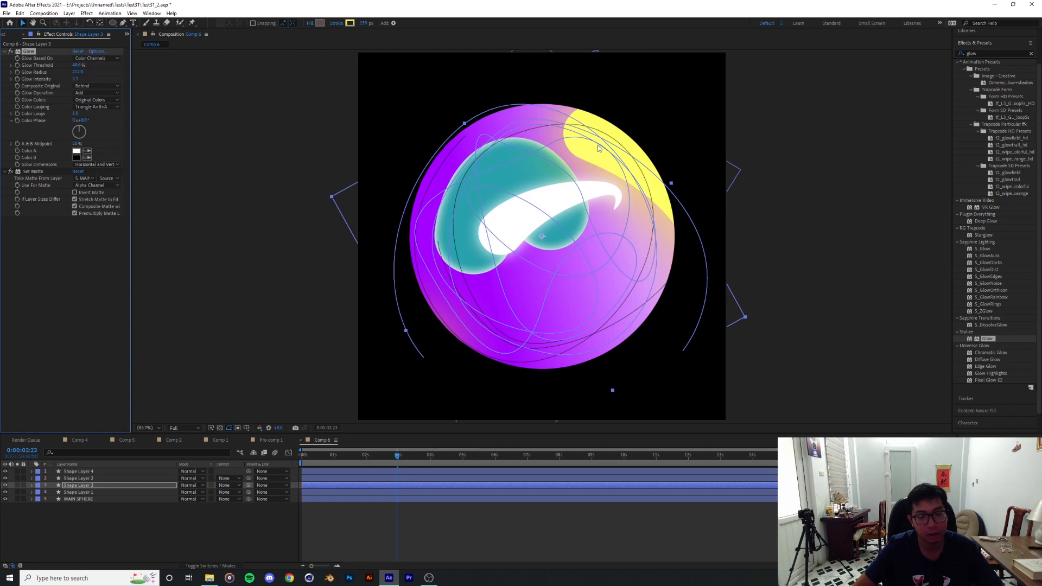
pyautogui.moveTo(451, 233)
pyautogui.write('set matt')
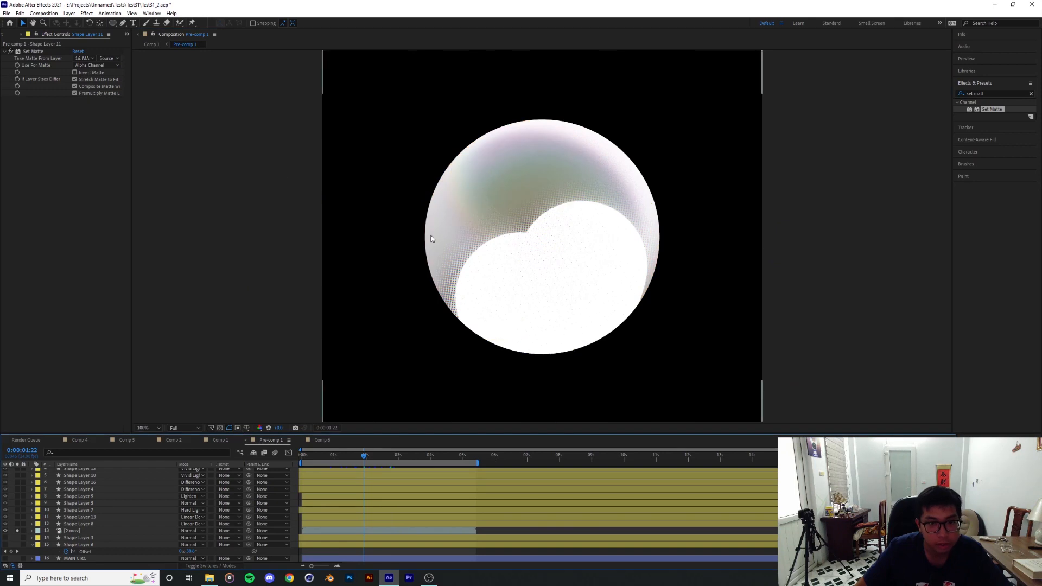
pyautogui.click(142, 427)
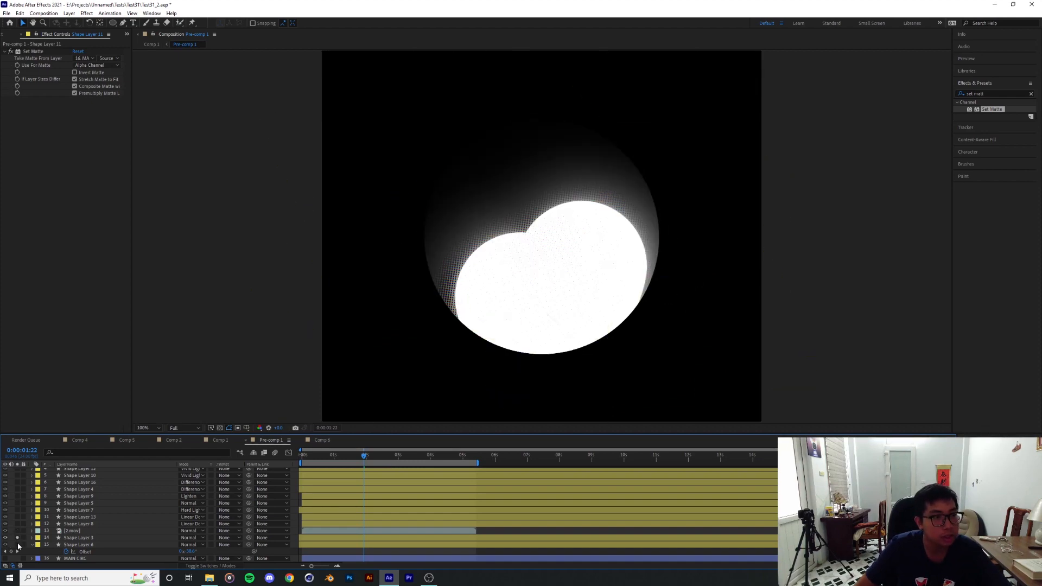
pyautogui.click(79, 537)
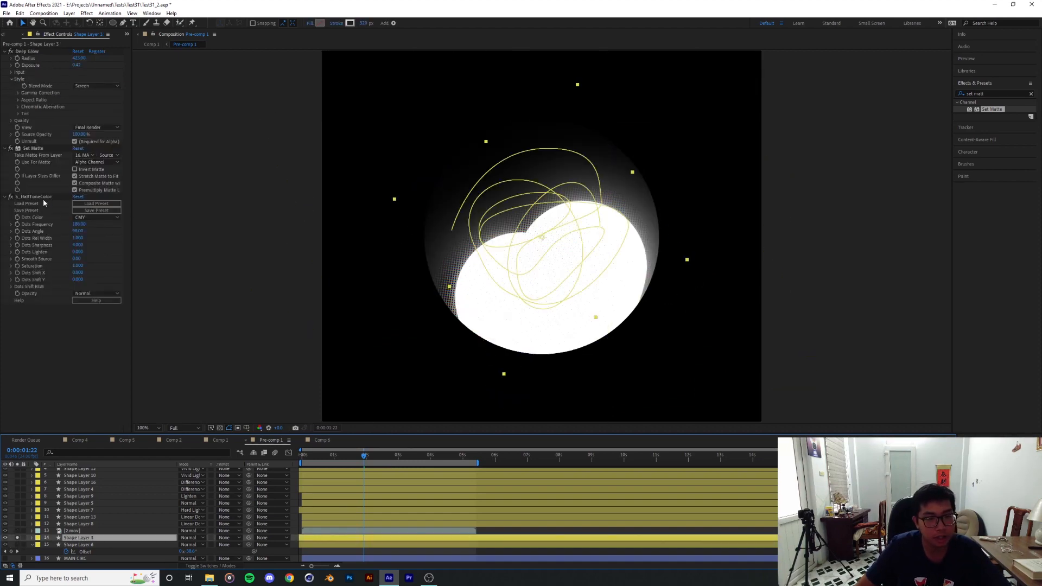
pyautogui.click(148, 427)
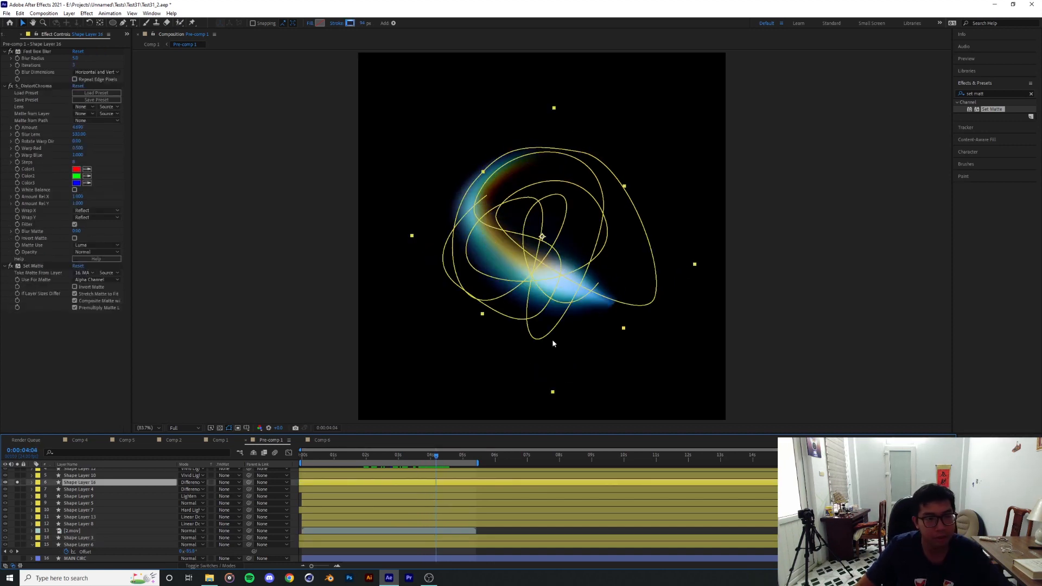
pyautogui.click(80, 537)
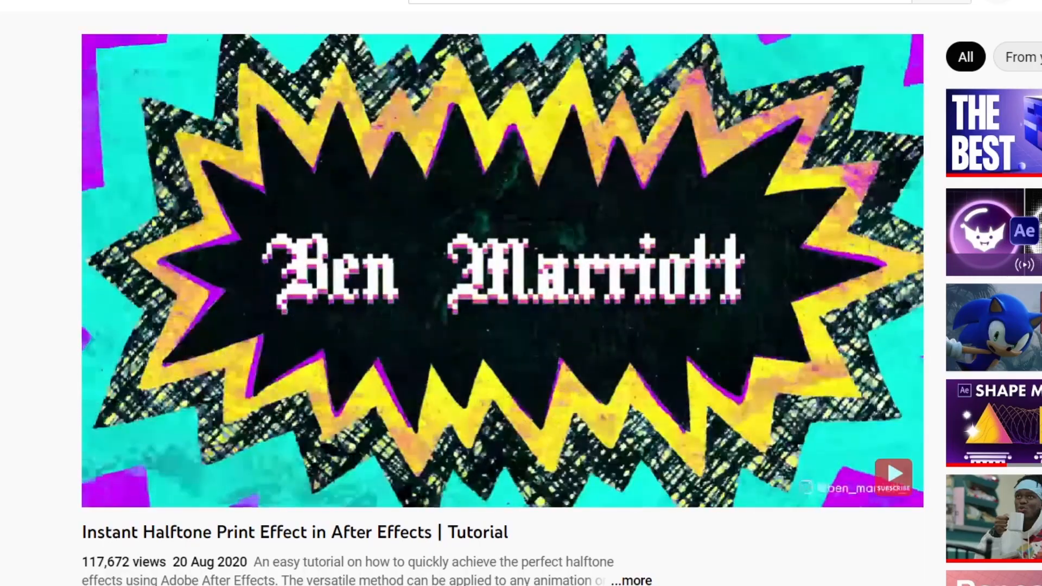
# Step: Play the halftone tutorial on YouTube and skip ahead past its introduction
pyautogui.click(502, 266)
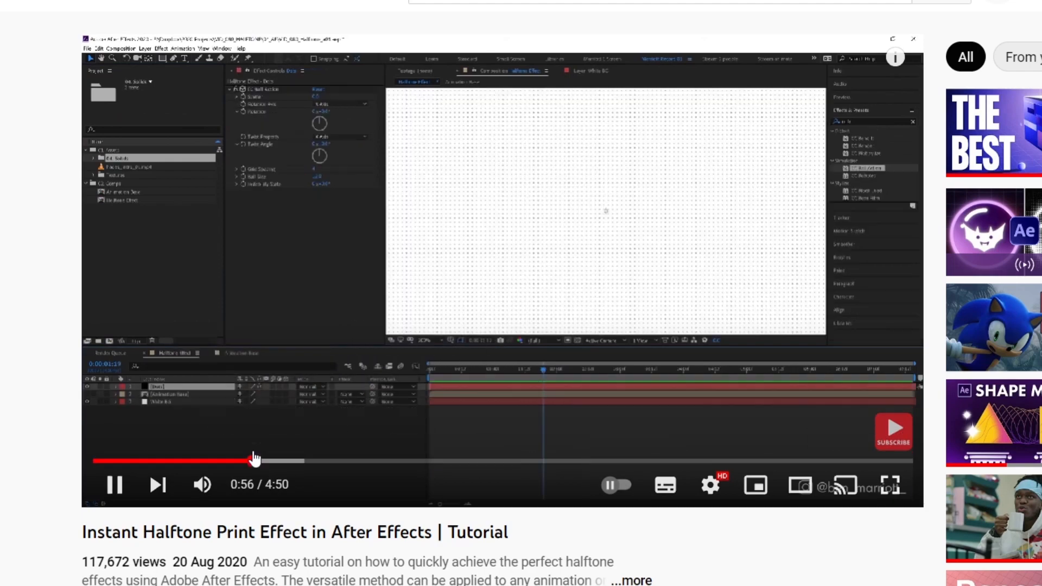
pyautogui.click(891, 484)
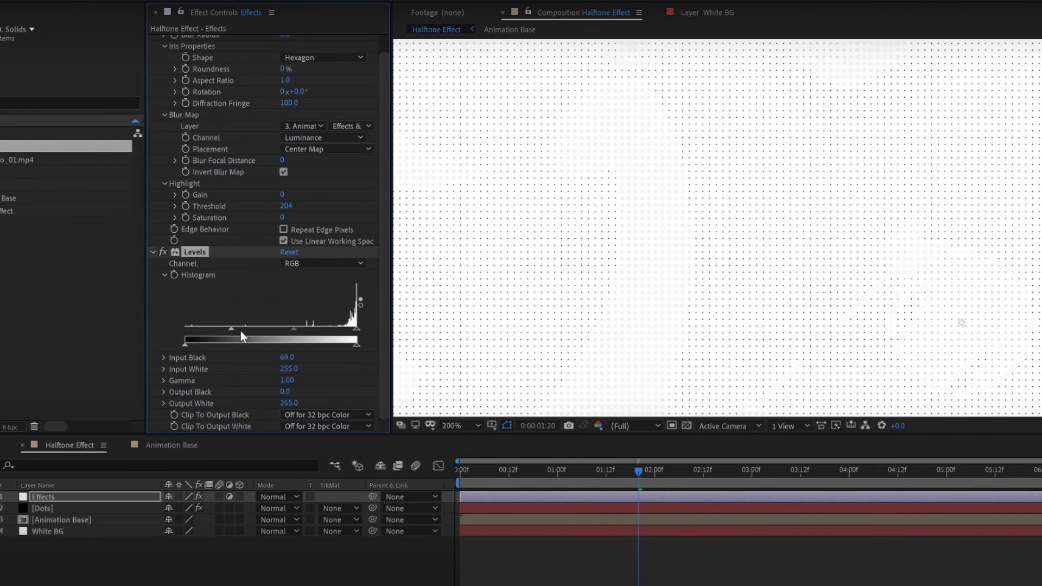
pyautogui.moveTo(229, 347); pyautogui.dragTo(355, 336)
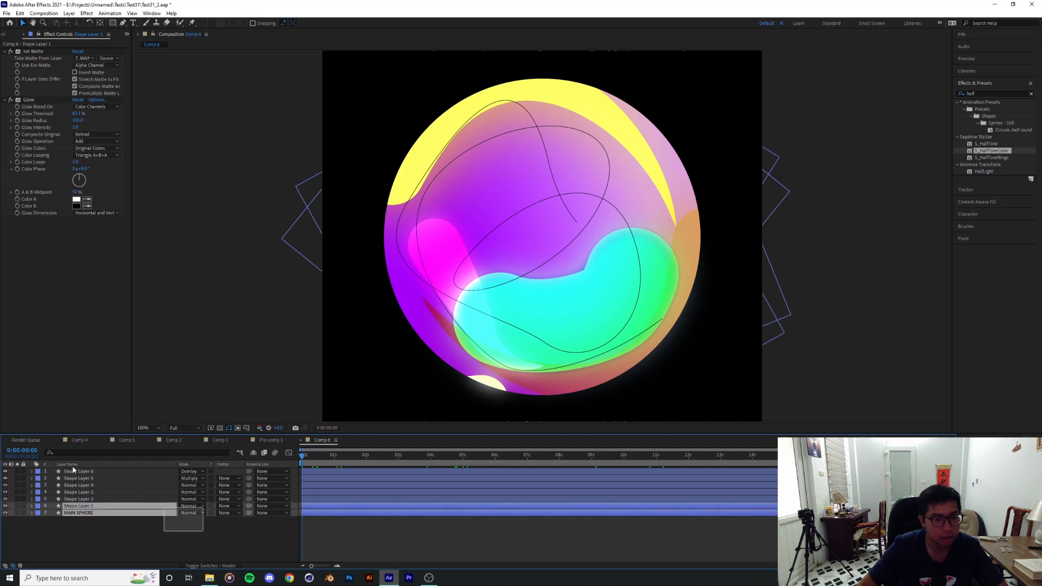
# Step: Pre-compose all Comp 6 layers into a new composition named SPHERE_Comp
pyautogui.click(68, 13)
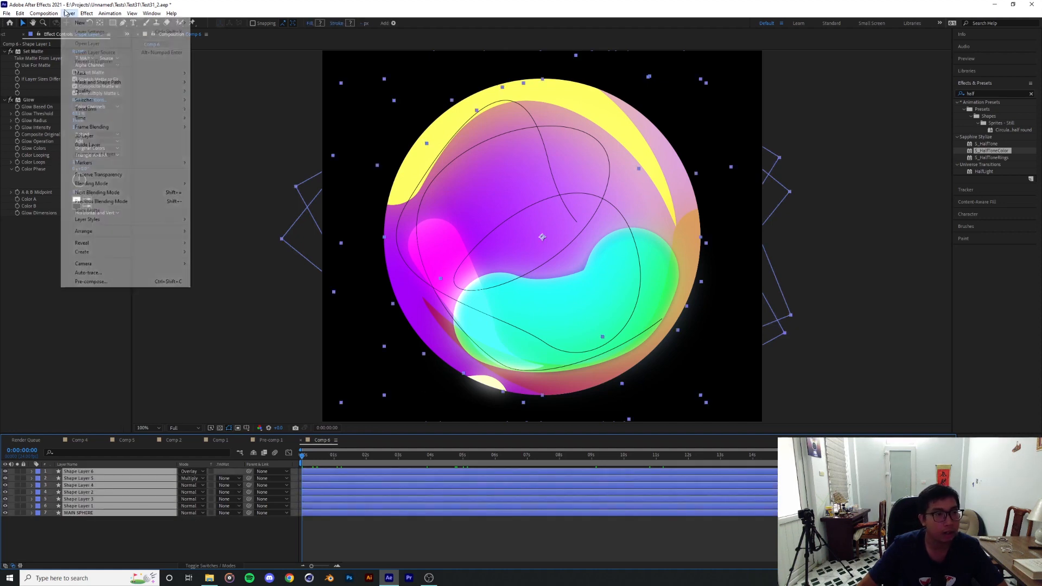
pyautogui.click(90, 282)
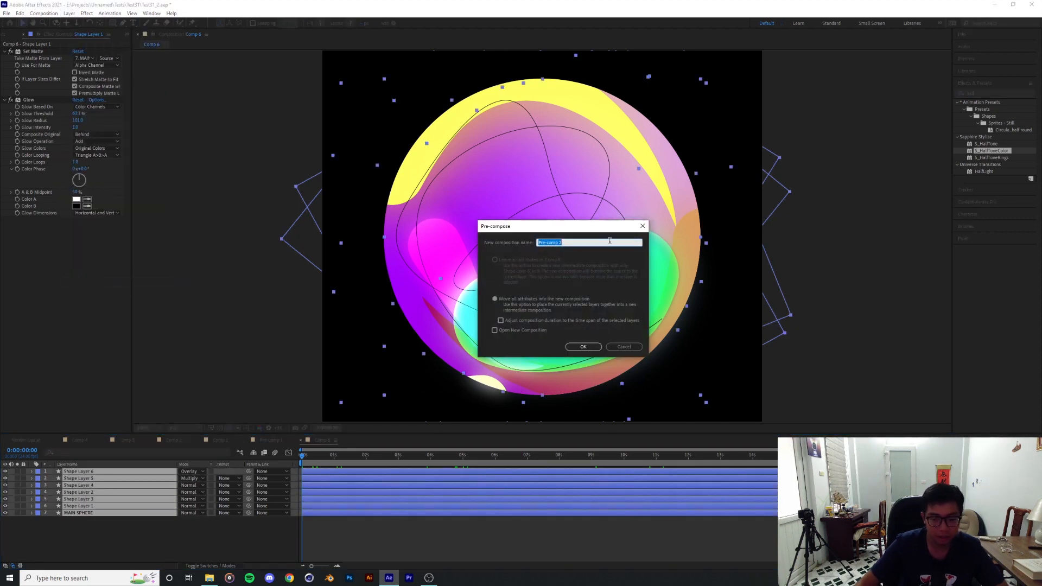
pyautogui.write('S')
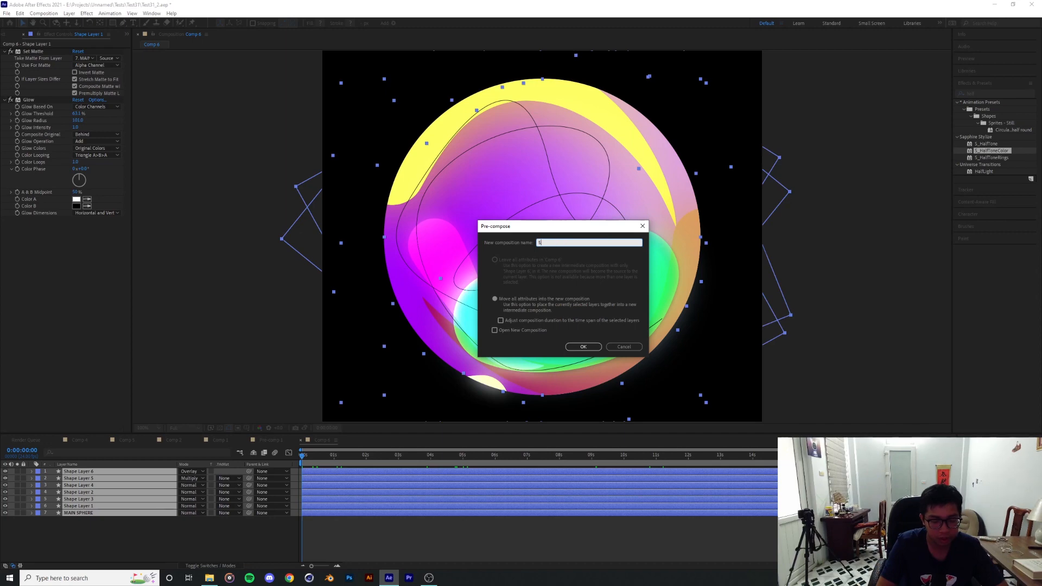
pyautogui.write('SPHERE_Co')
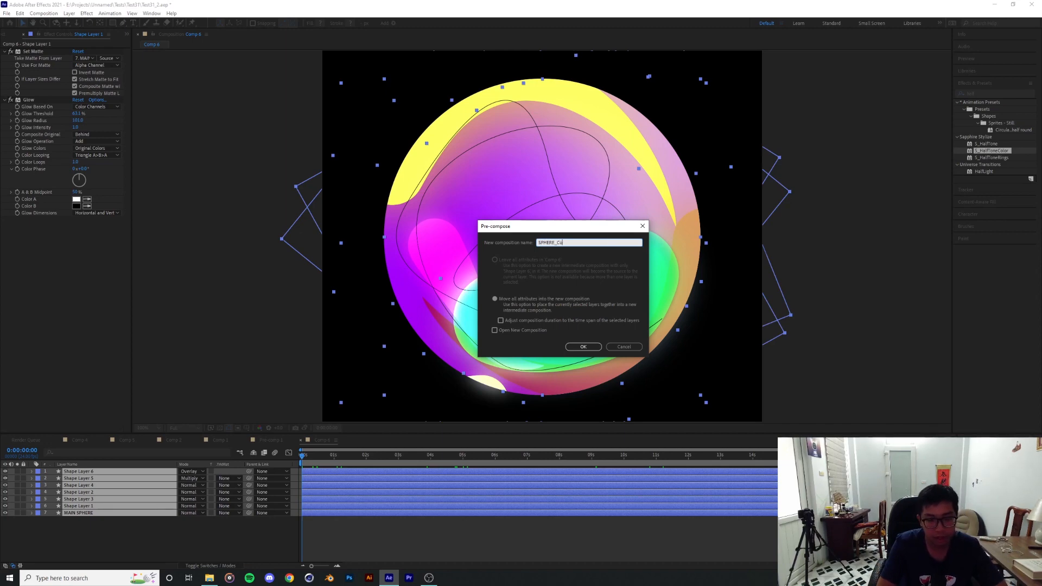
pyautogui.click(583, 346)
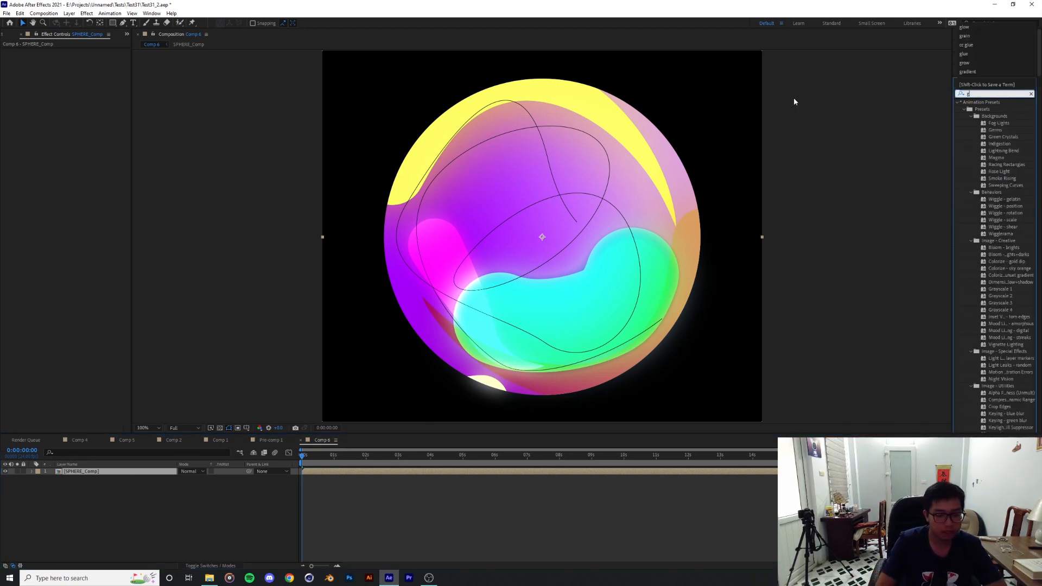
# Step: Find Deep Glow via a 'glow' search, apply it to SPHERE_Comp and fine-tune it
pyautogui.write('glow')
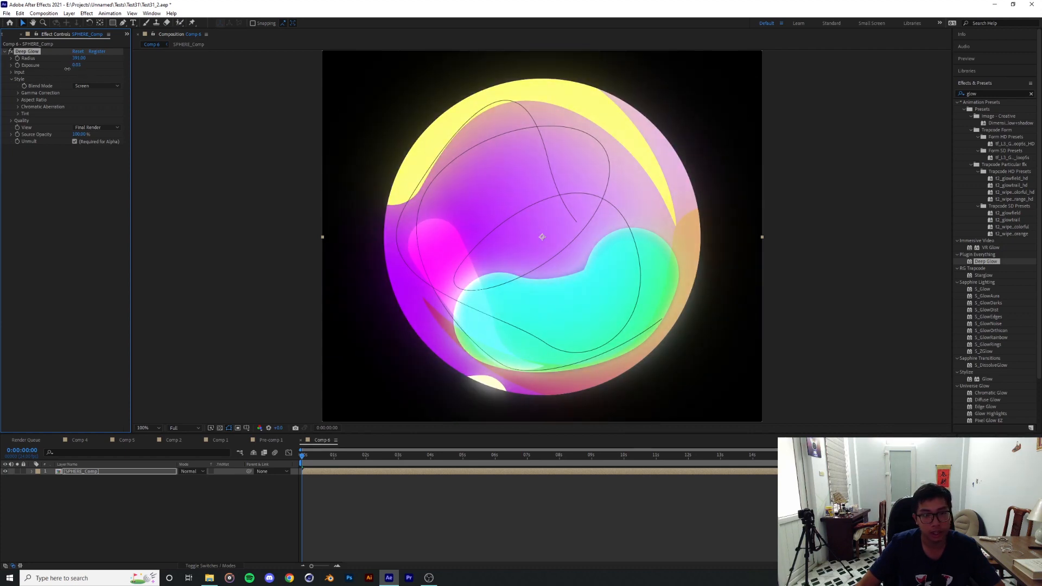
pyautogui.click(17, 72)
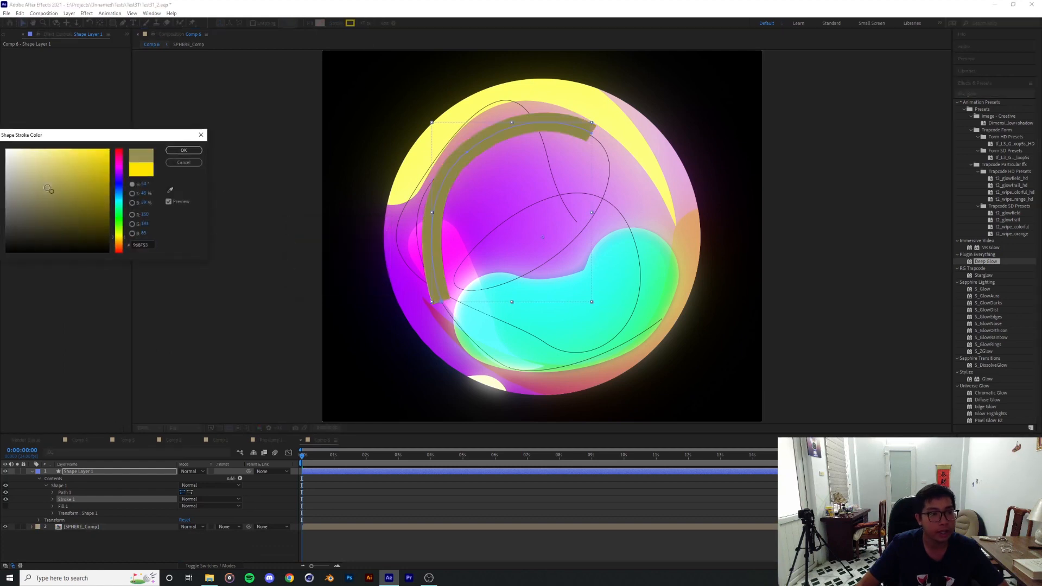
# Step: Make the new arc's stroke white and soften it with Fast Box Blur
pyautogui.click(184, 150)
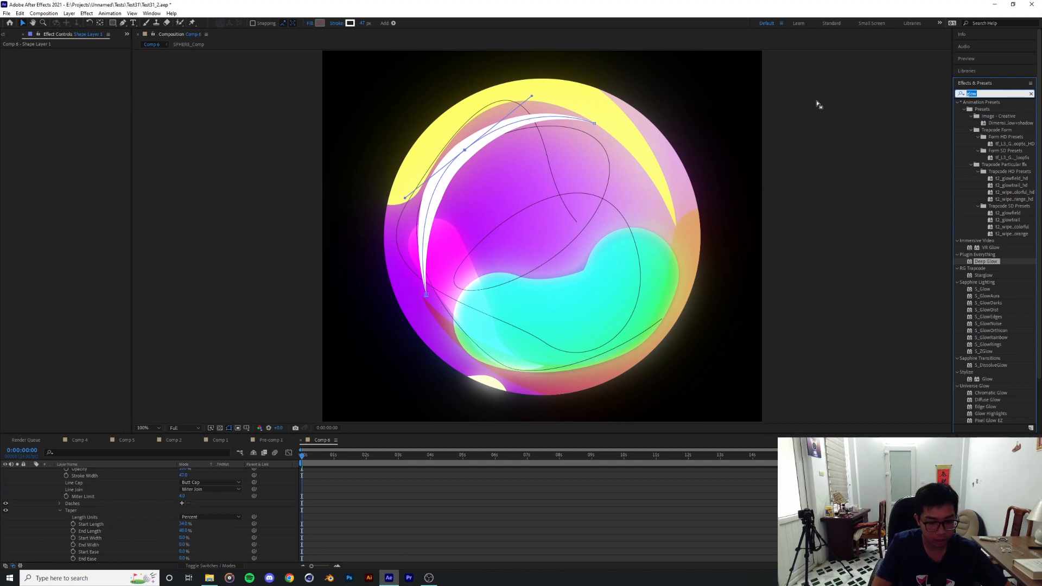
pyautogui.write('blur')
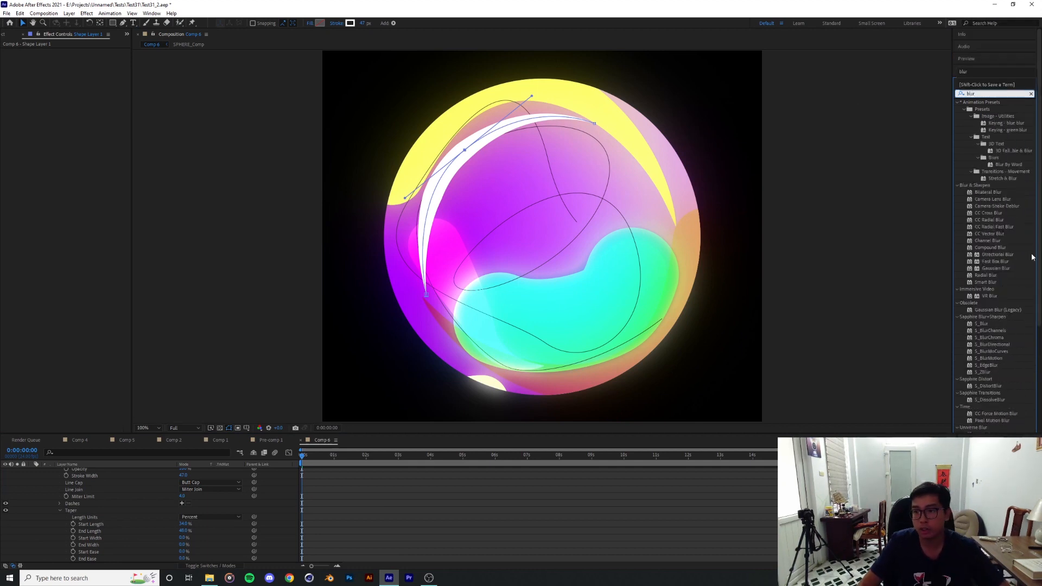
pyautogui.doubleClick(989, 262)
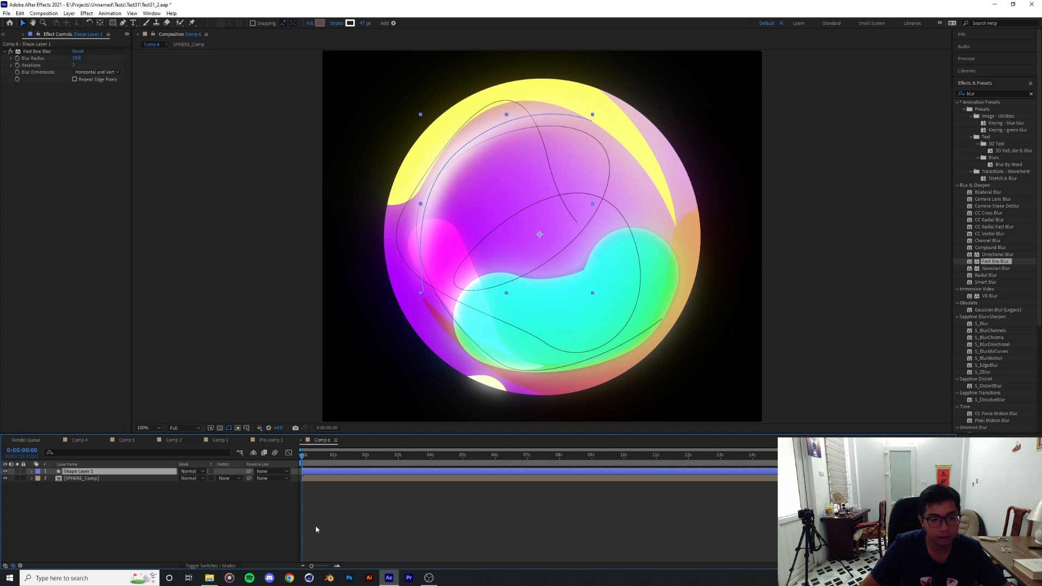
pyautogui.moveTo(290, 515)
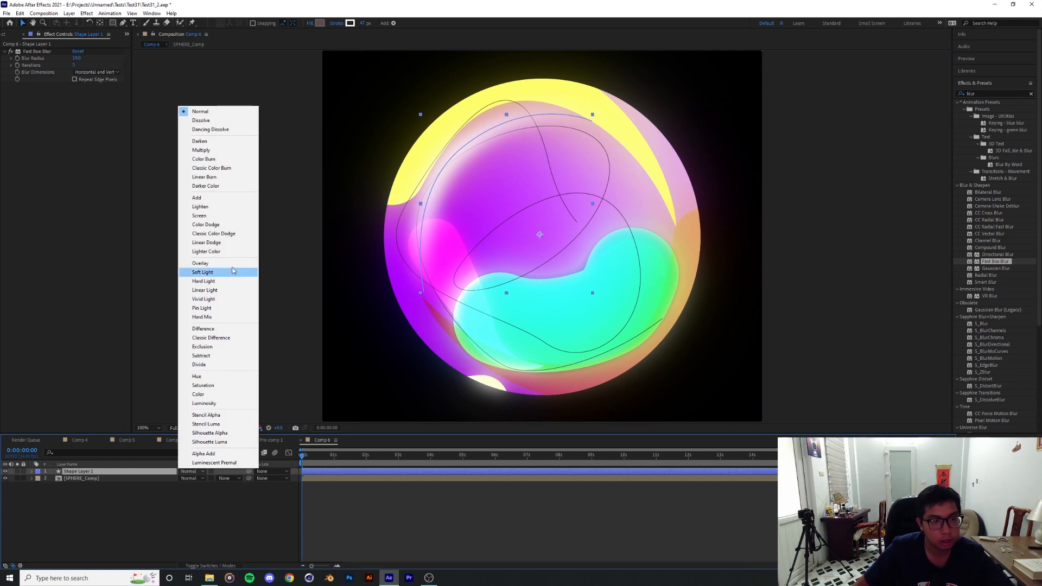
# Step: Set the white stroke layer's blending mode to Classic Color Dodge
pyautogui.click(200, 262)
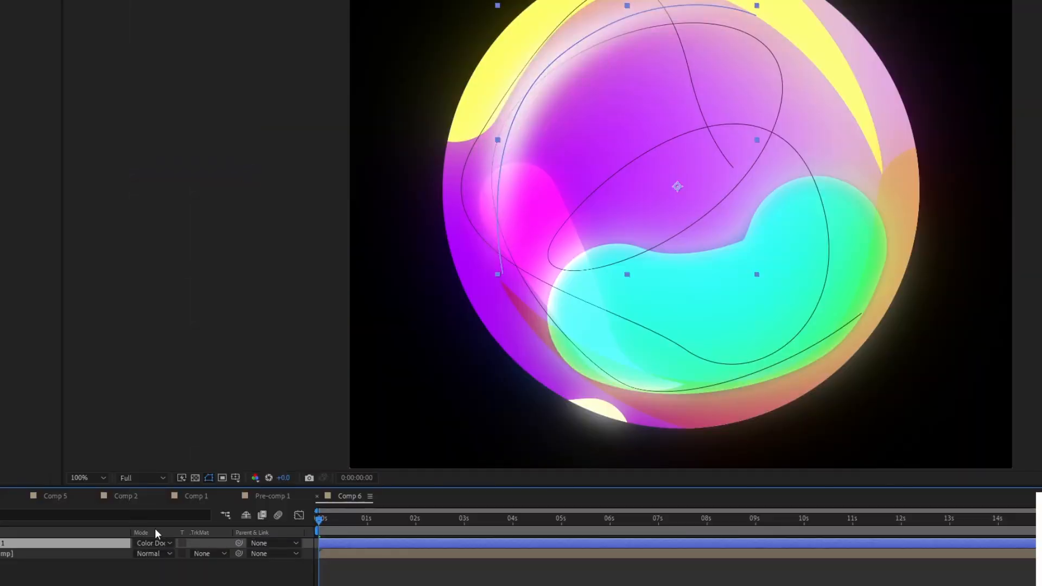
pyautogui.click(151, 543)
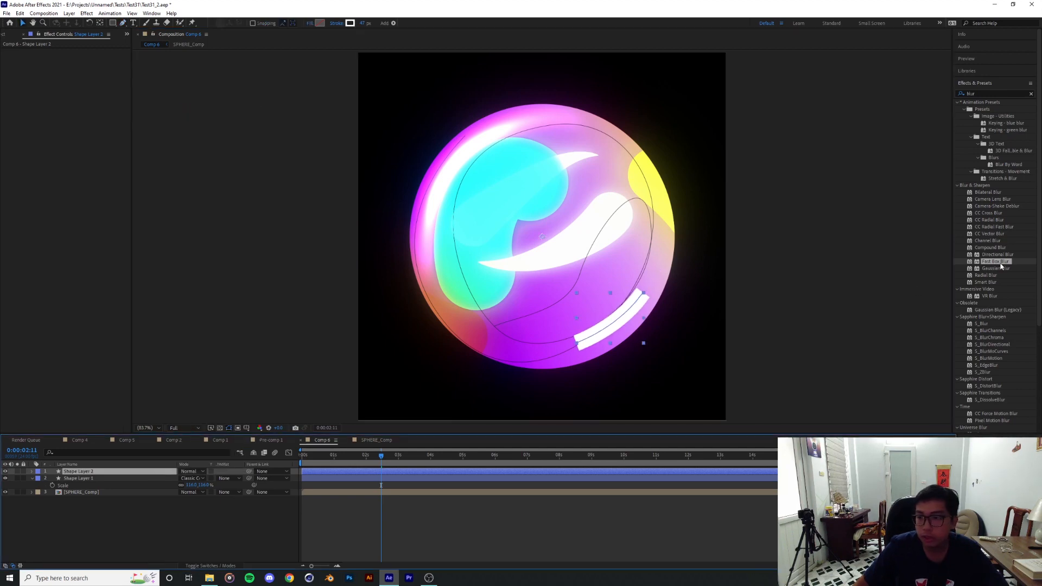
# Step: Add Fast Box Blur to the second white highlight layer, blend it in Overlay and preview
pyautogui.doubleClick(992, 261)
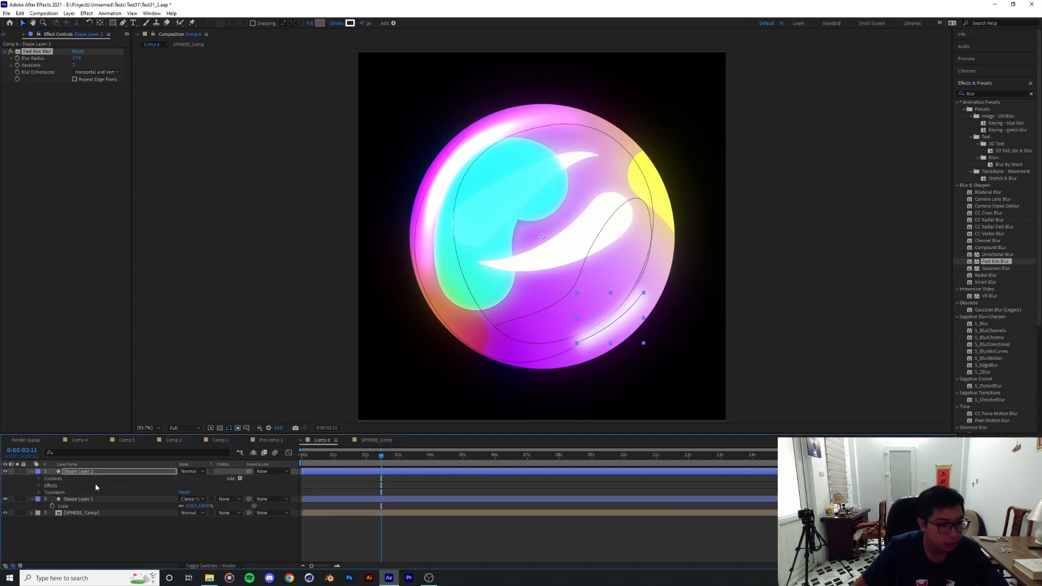
pyautogui.click(38, 479)
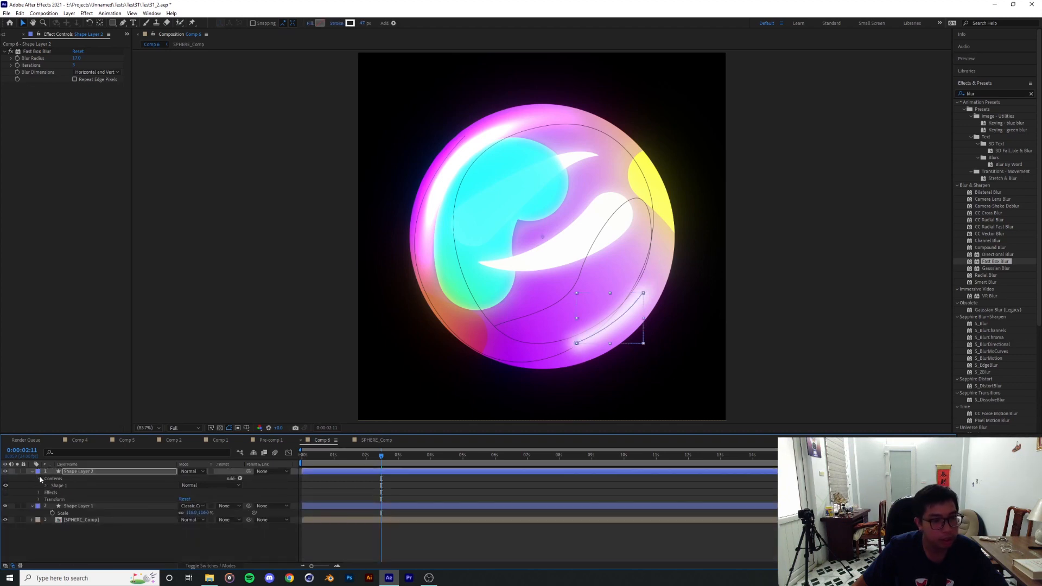
pyautogui.click(191, 471)
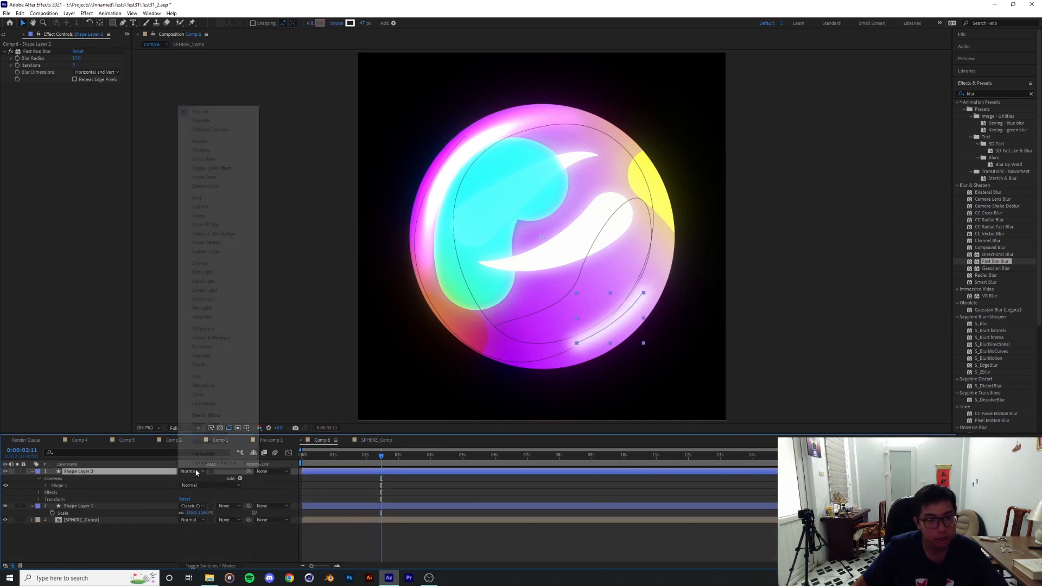
pyautogui.click(200, 262)
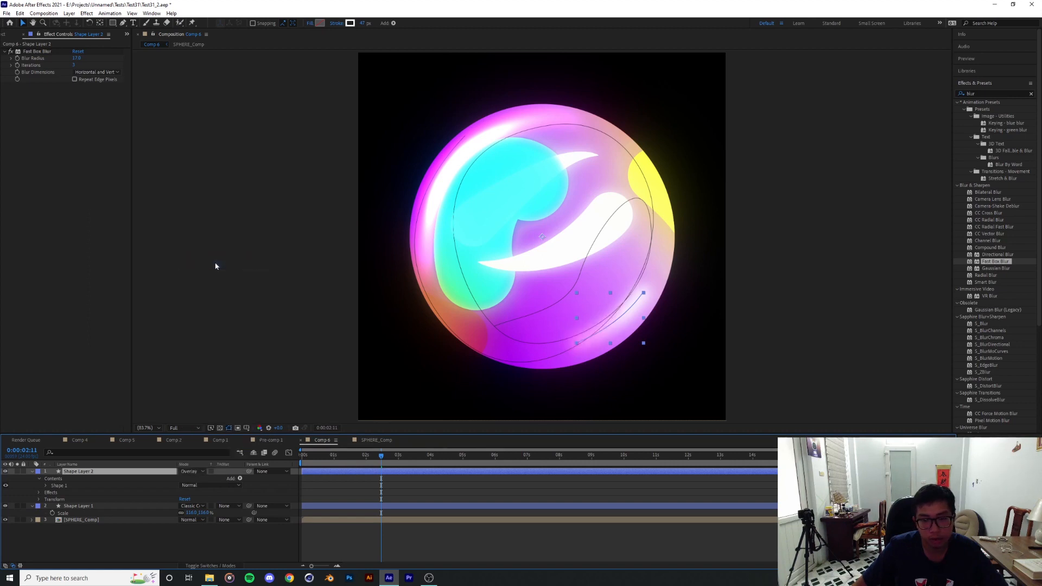
pyautogui.click(396, 456)
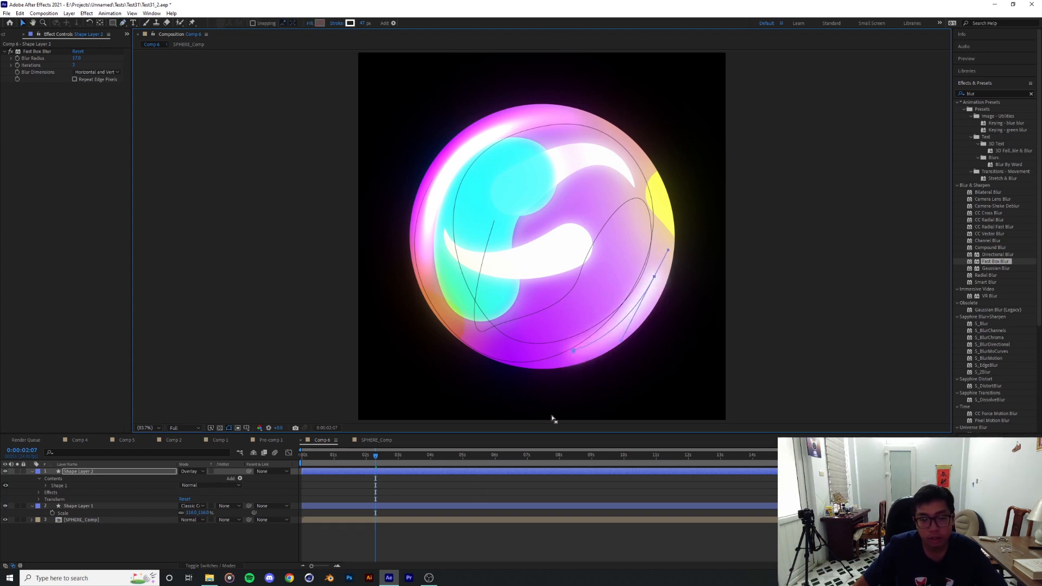
pyautogui.press('ctrl+s')
pyautogui.write('distort')
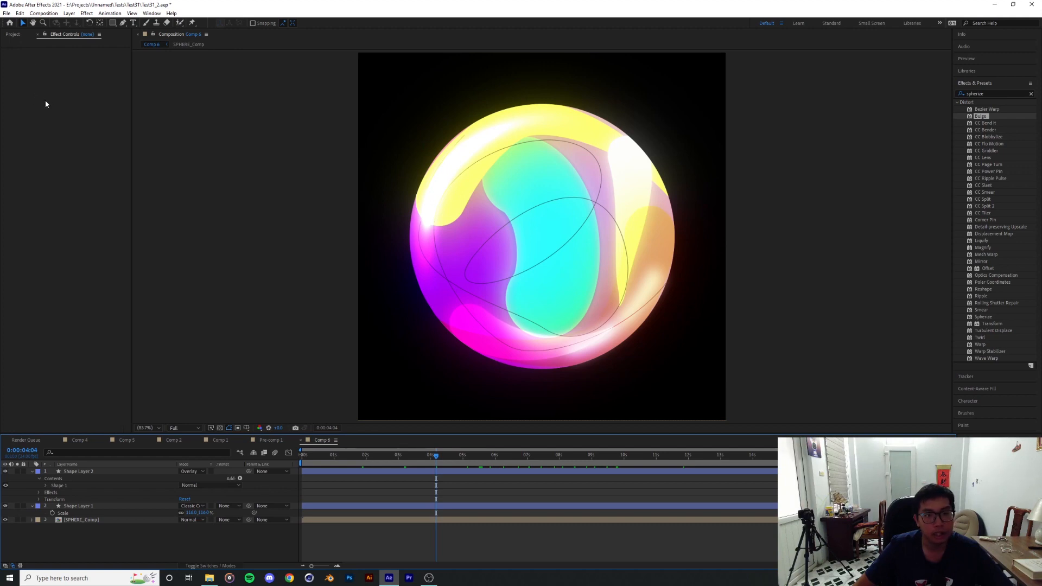
pyautogui.moveTo(53, 114)
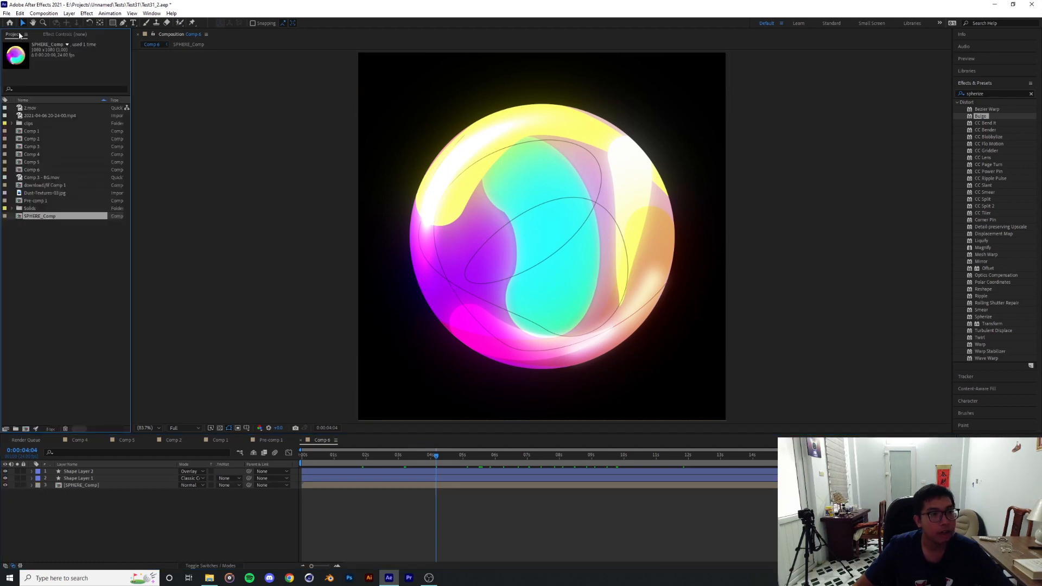
# Step: Add the dust texture footage and alpha-matte it to the MAIN SPHERE copy
pyautogui.click(45, 192)
pyautogui.write('set ma')
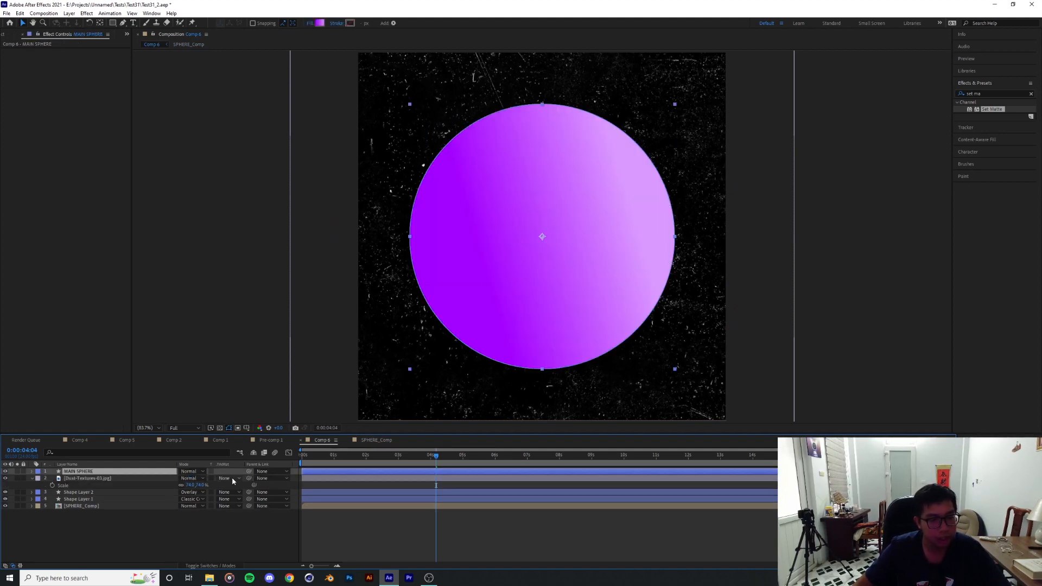
pyautogui.click(225, 478)
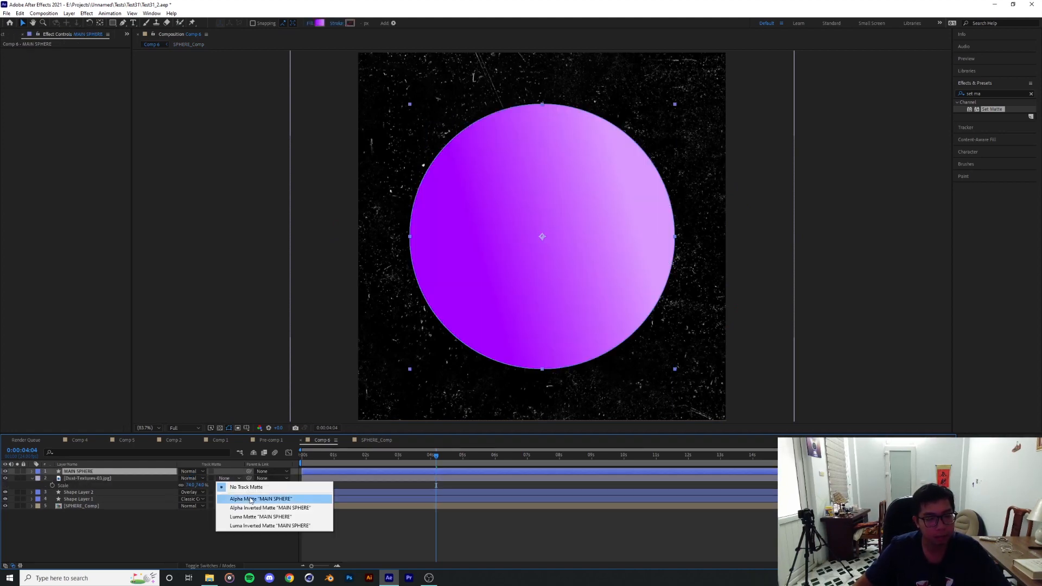
pyautogui.click(260, 499)
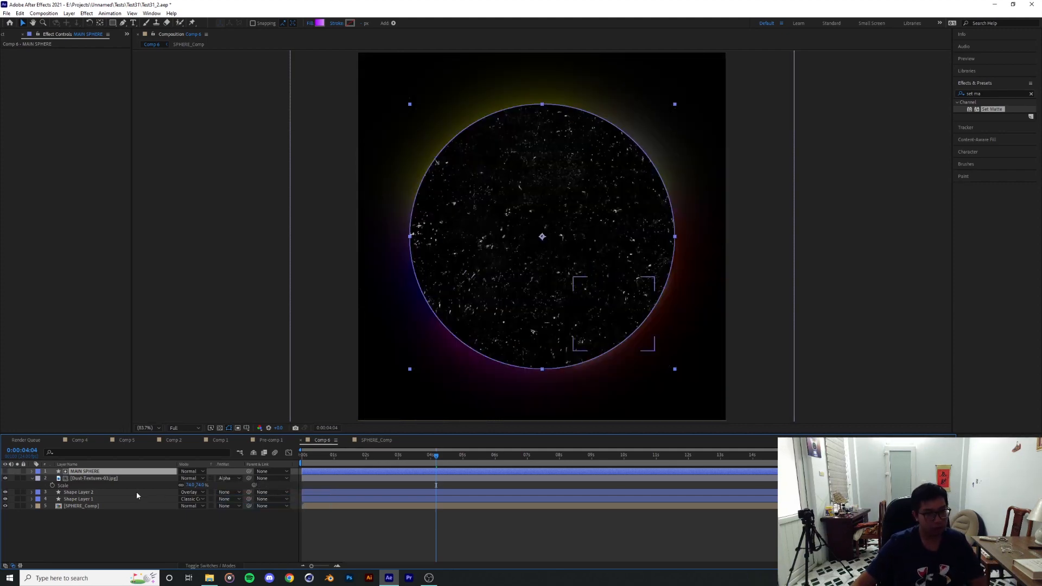
# Step: Blend the clipped dust texture over the sphere in Color Dodge mode
pyautogui.click(190, 478)
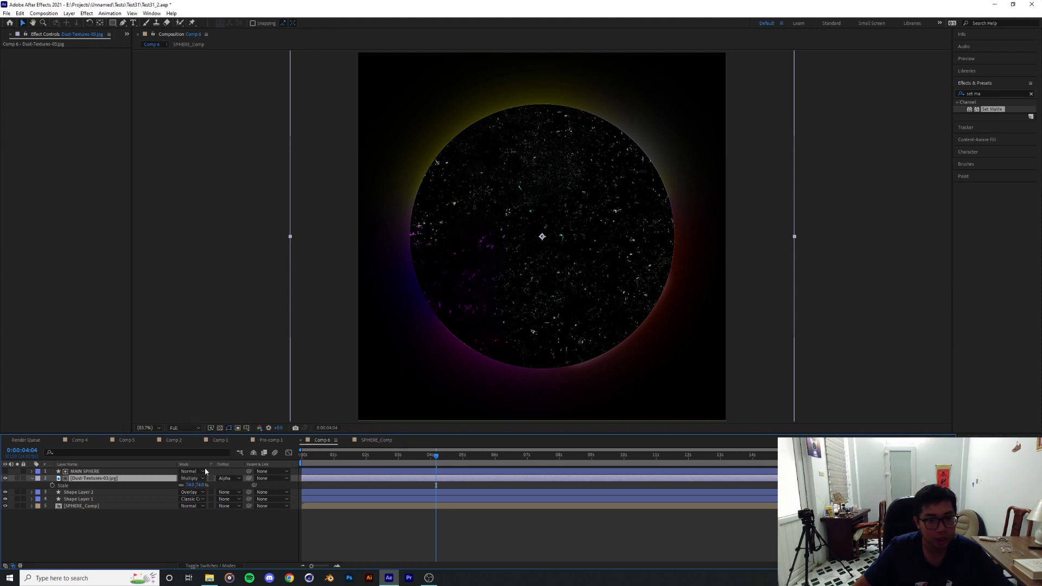
pyautogui.click(192, 478)
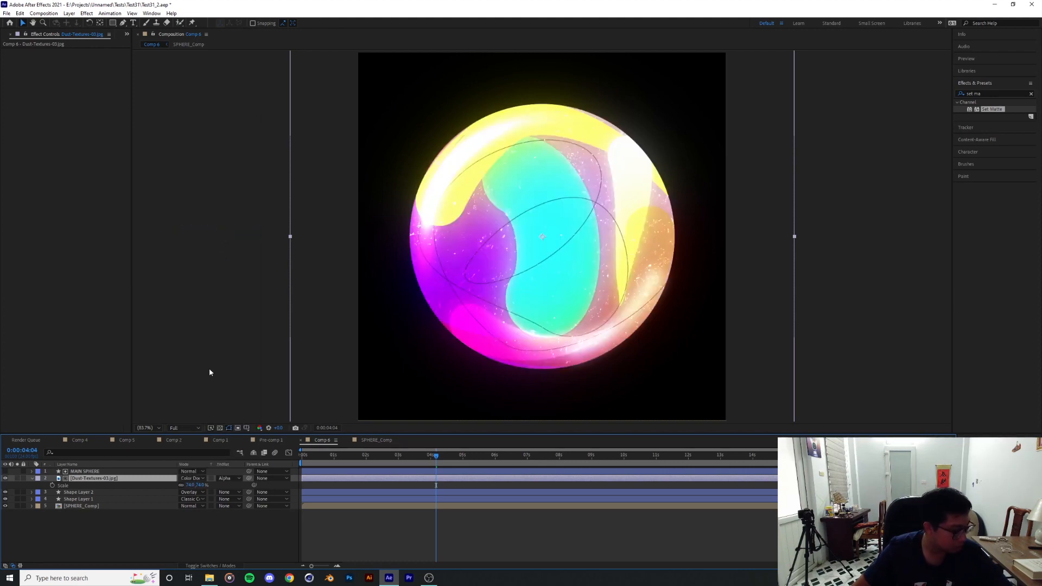
pyautogui.click(192, 477)
pyautogui.write('spherize')
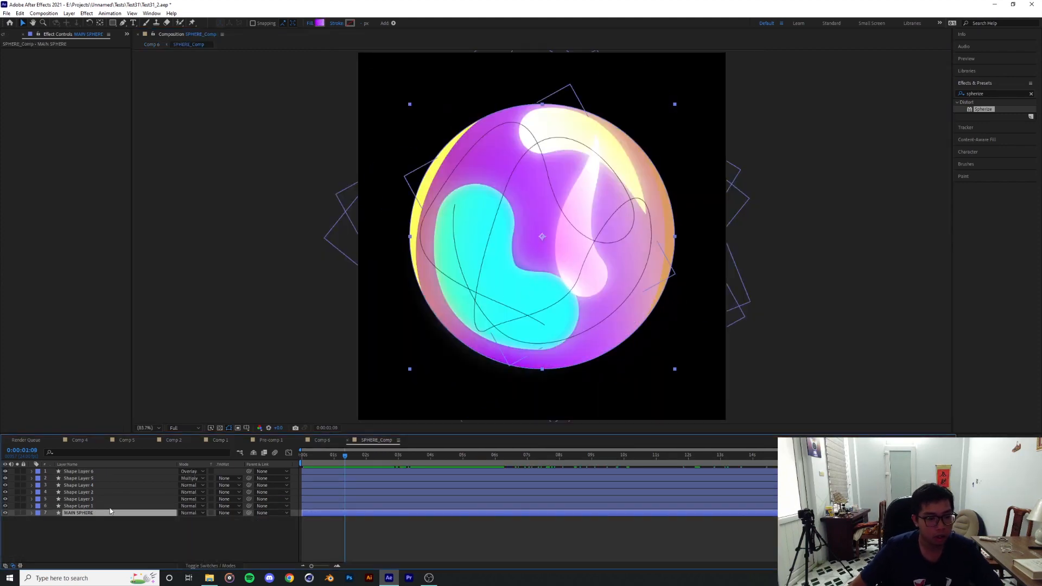
# Step: Add Shape Layer 7 with Set Matte and Glow in SPHERE_Comp and give it Fast Box Blur
pyautogui.click(77, 499)
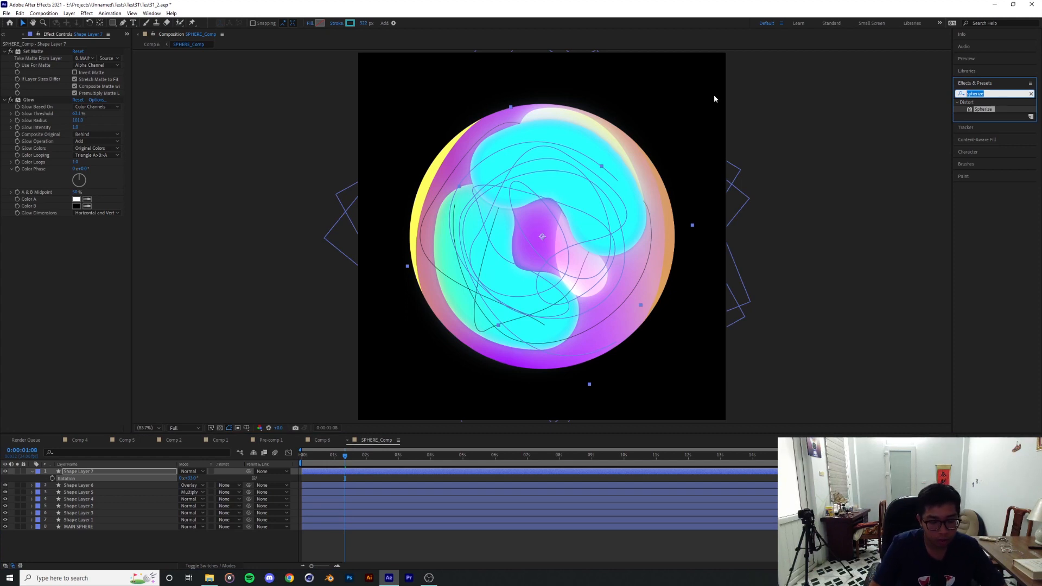
pyautogui.write('blur')
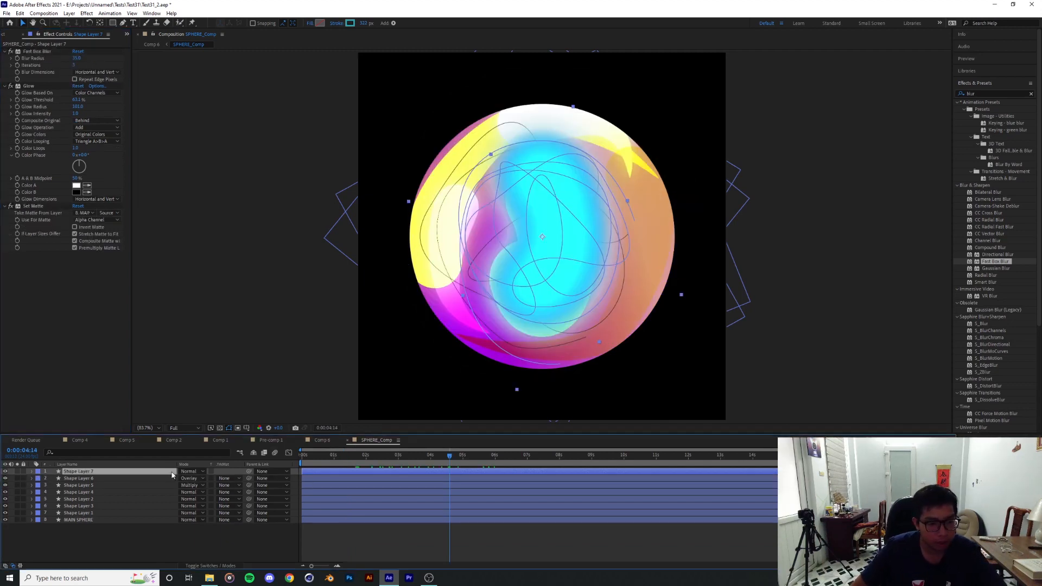
pyautogui.click(191, 471)
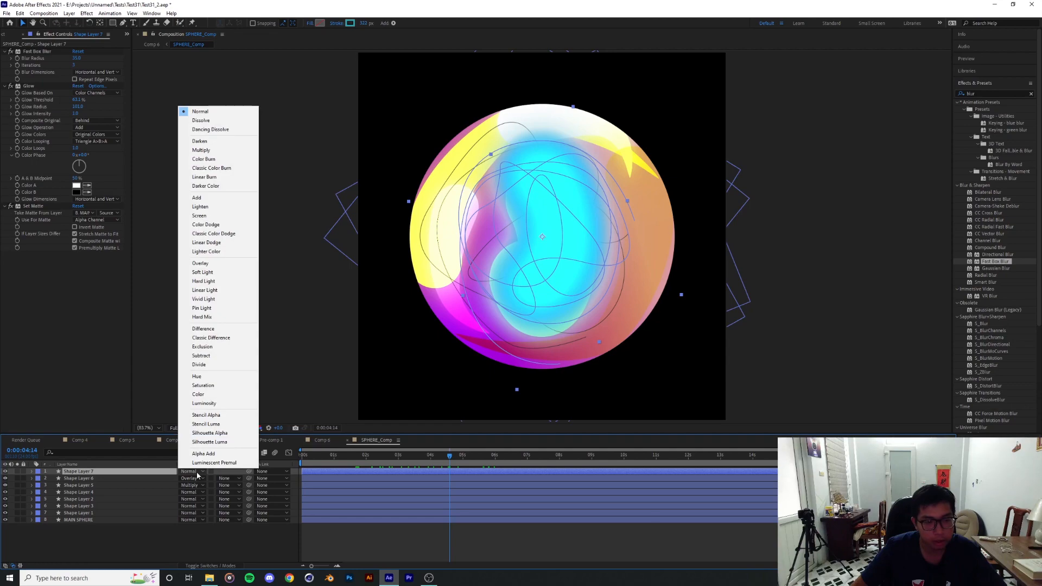
pyautogui.moveTo(457, 439)
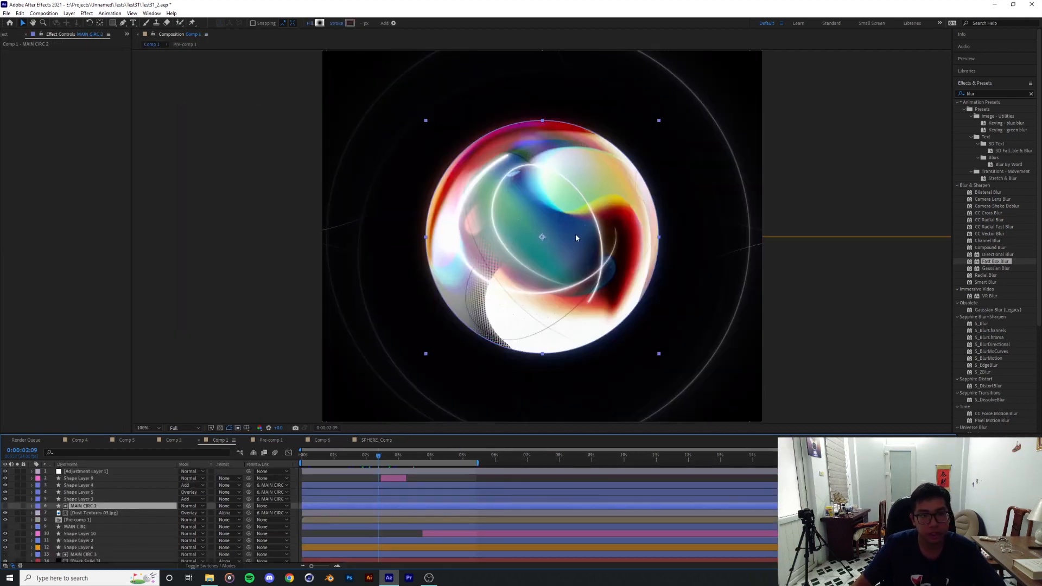
pyautogui.moveTo(557, 220)
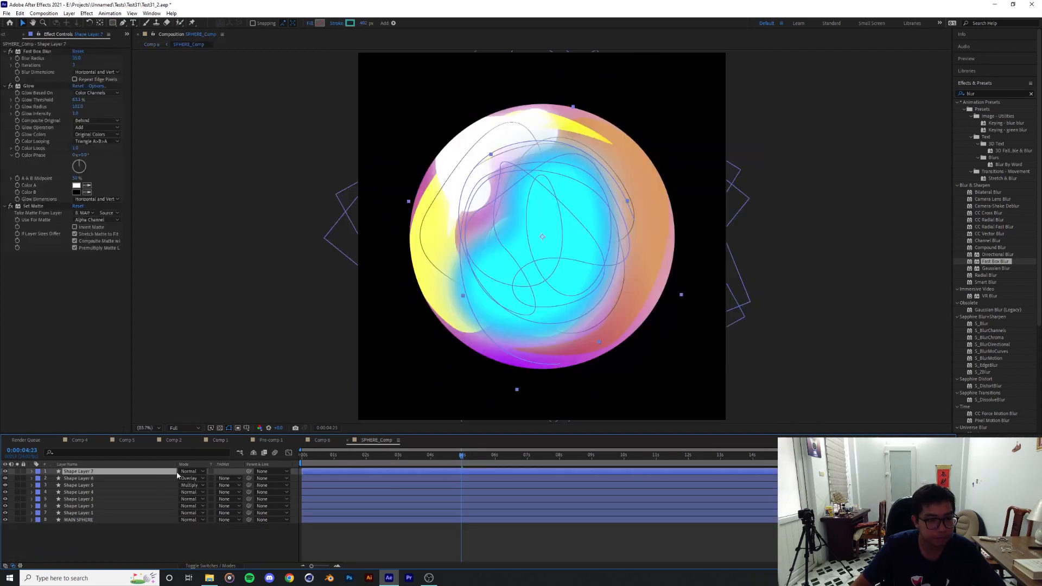
# Step: Blend Shape Layer 7's blurred strokes onto the sphere in Overlay mode
pyautogui.click(189, 471)
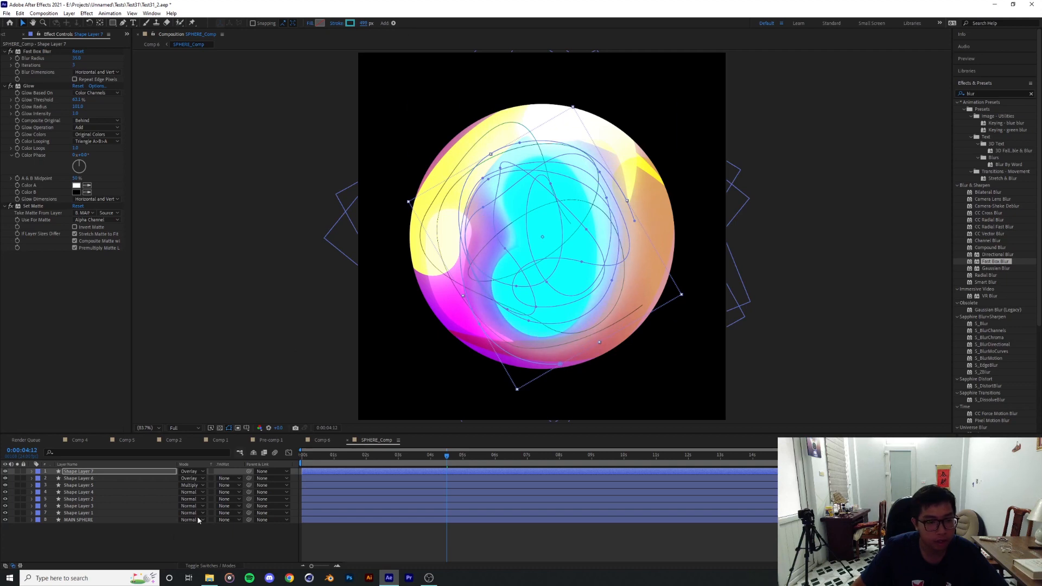
pyautogui.click(191, 471)
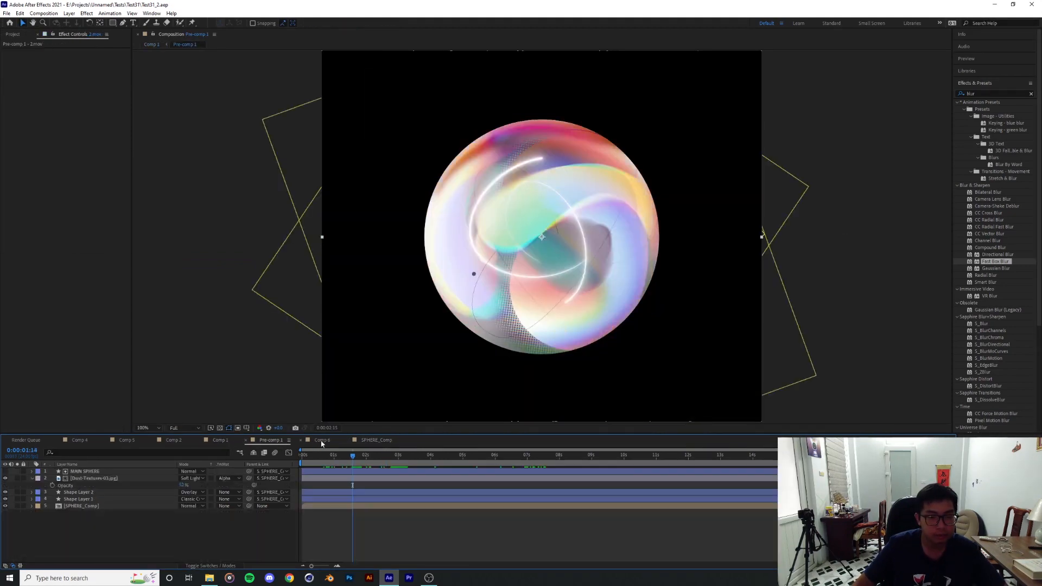
# Step: Return to Comp 6 with its composited highlight strokes and dust texture
pyautogui.click(322, 441)
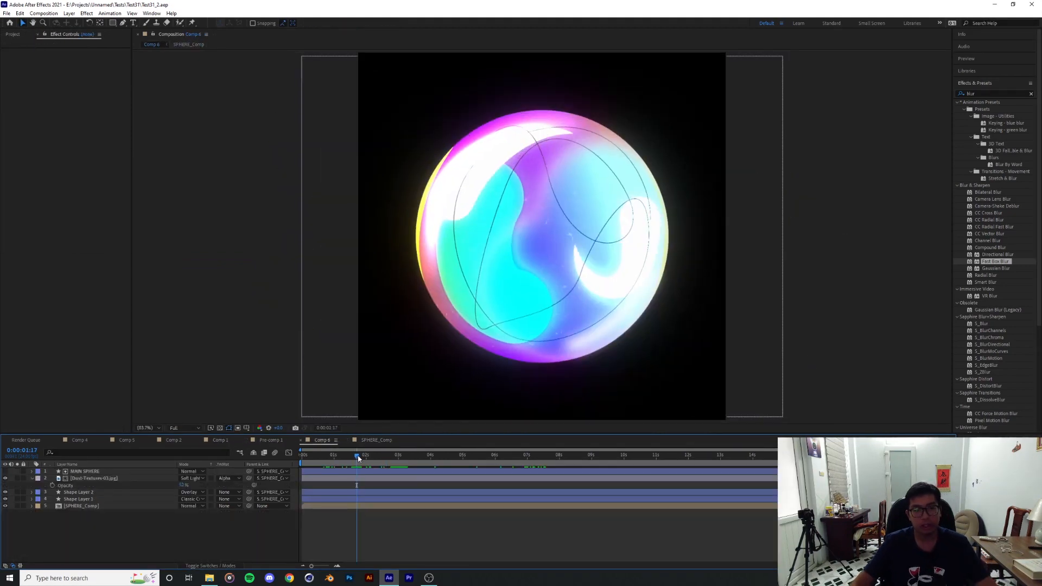